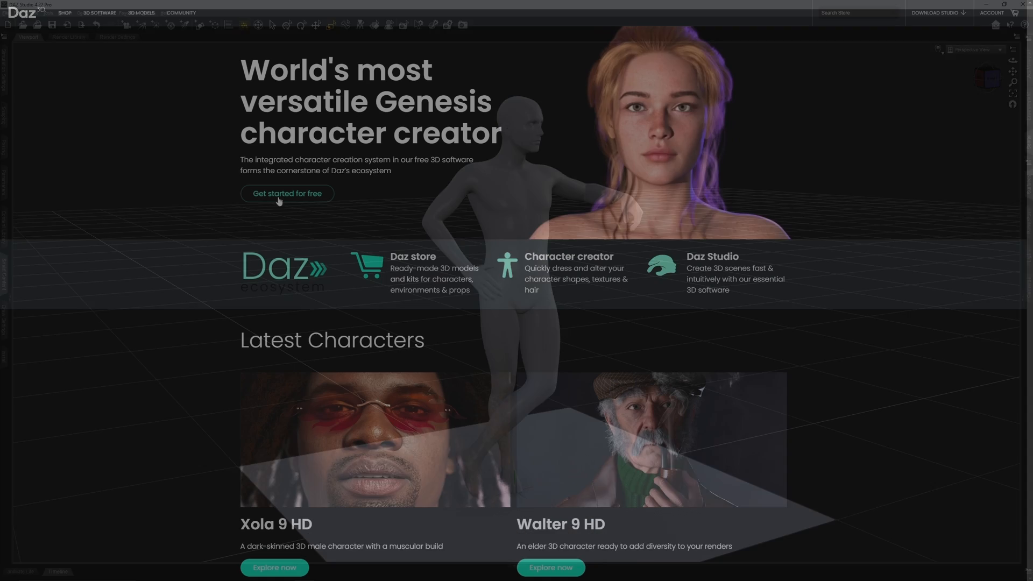
# Step: Import an Actions interface file into the workspace's action and shortcut layout
pyautogui.click(286, 194)
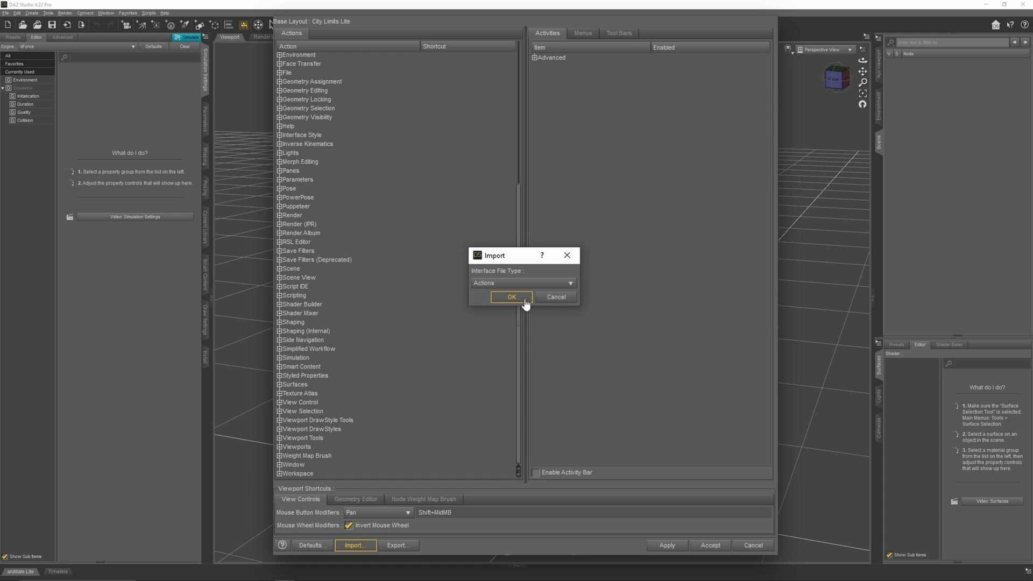
pyautogui.click(511, 297)
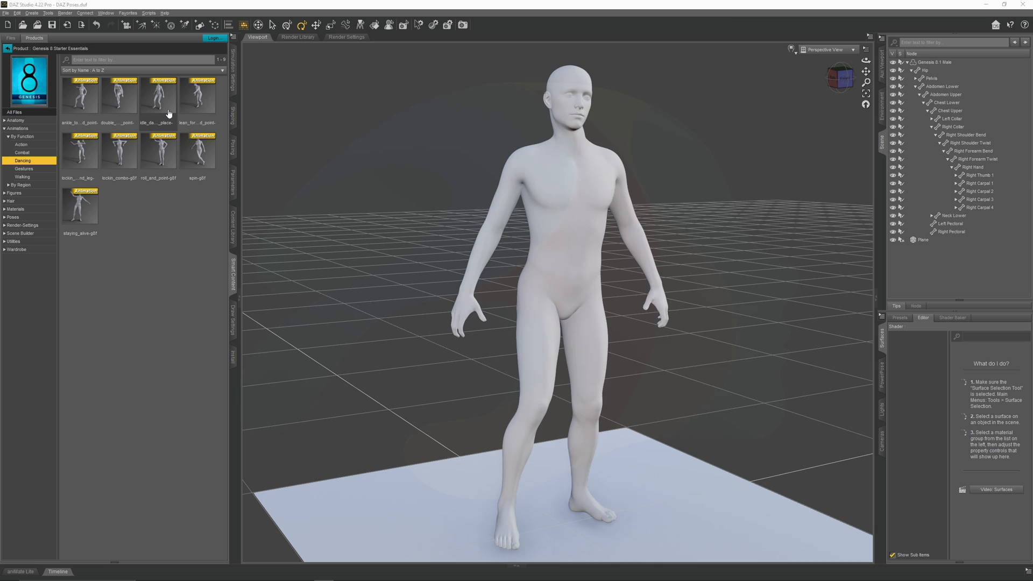
# Step: Preview dancing and spin animations on the figure, rotate its left hand, then clear to an empty scene
pyautogui.doubleClick(197, 151)
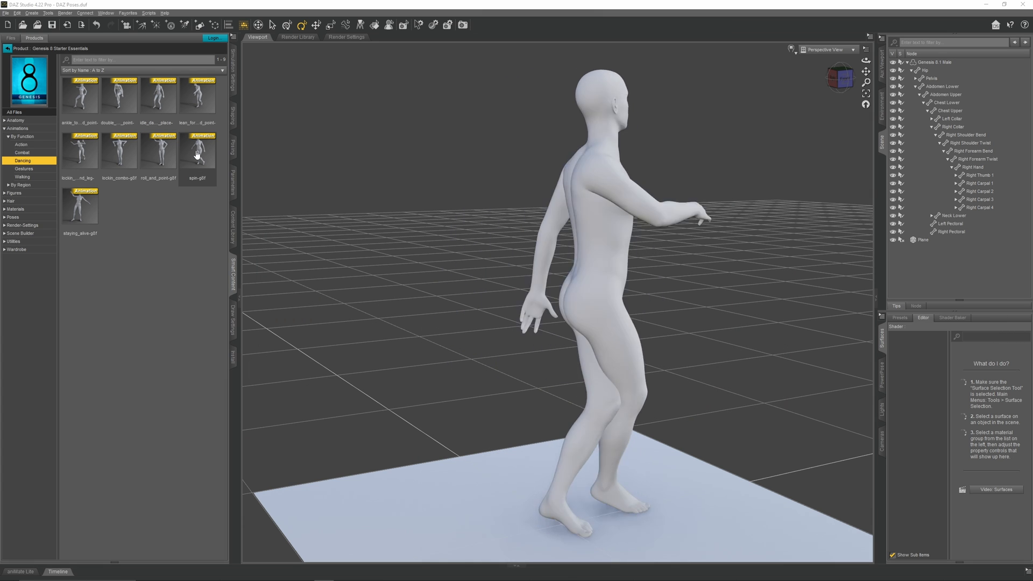
pyautogui.doubleClick(119, 151)
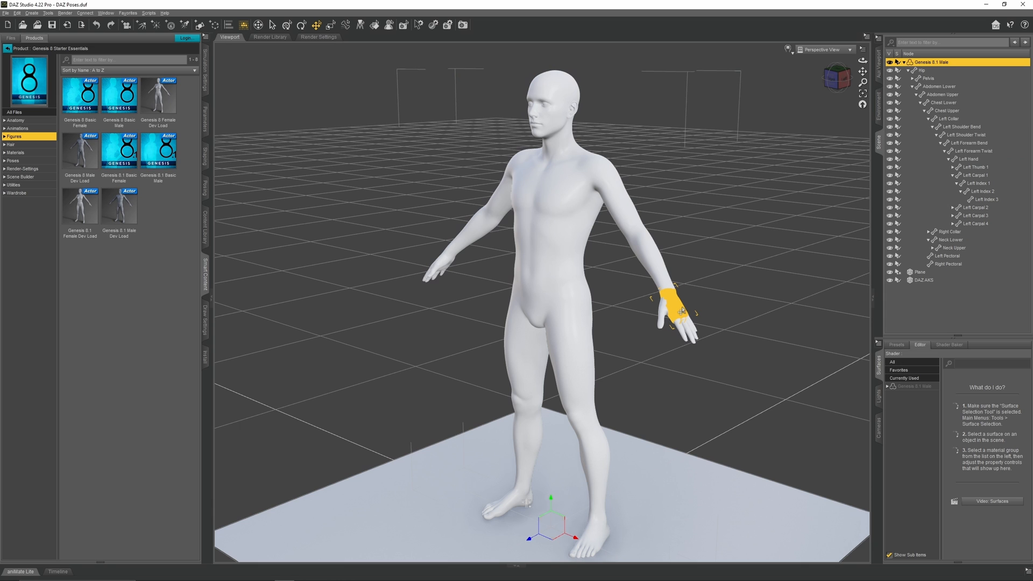
pyautogui.click(974, 159)
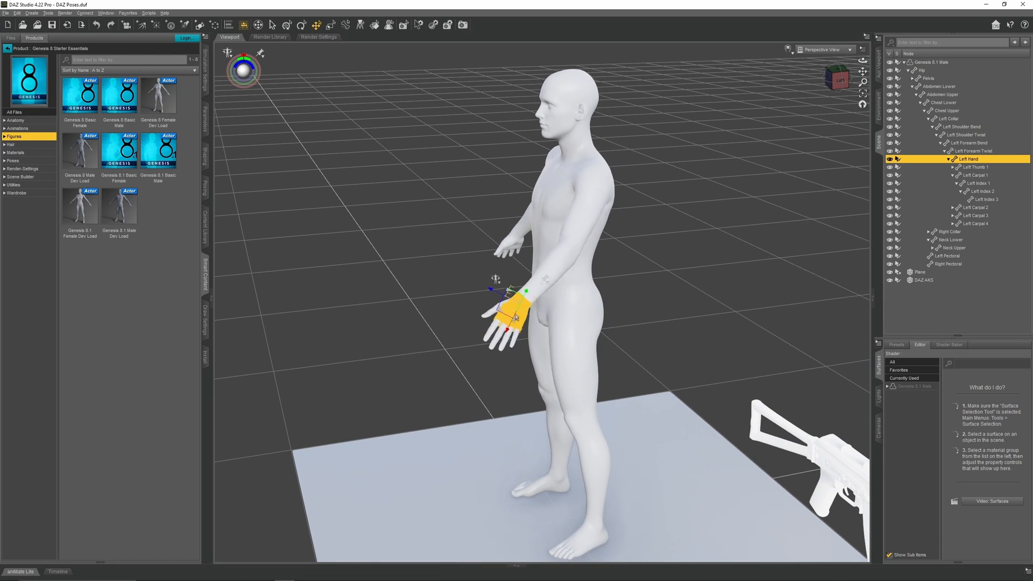
pyautogui.moveTo(510, 310); pyautogui.dragTo(454, 257)
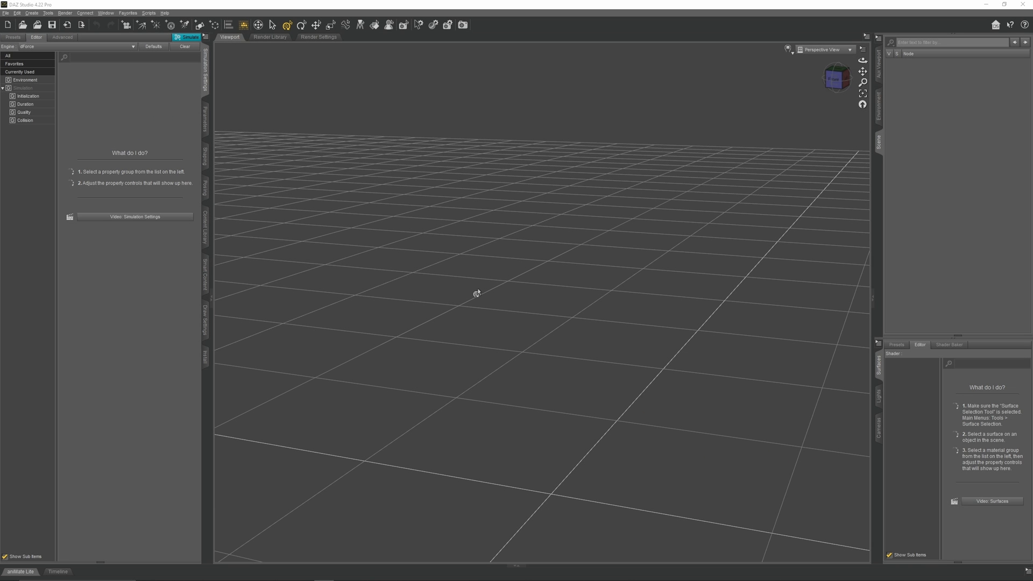
# Step: Save the empty scene as 'DAZ Poses' in the Kitbash Project folder
pyautogui.click(16, 14)
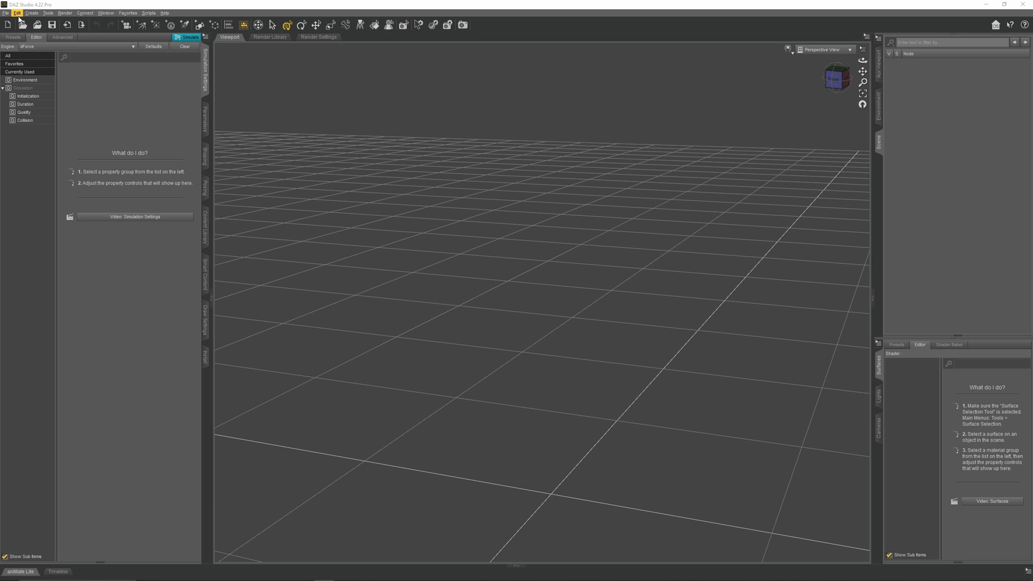
pyautogui.click(5, 9)
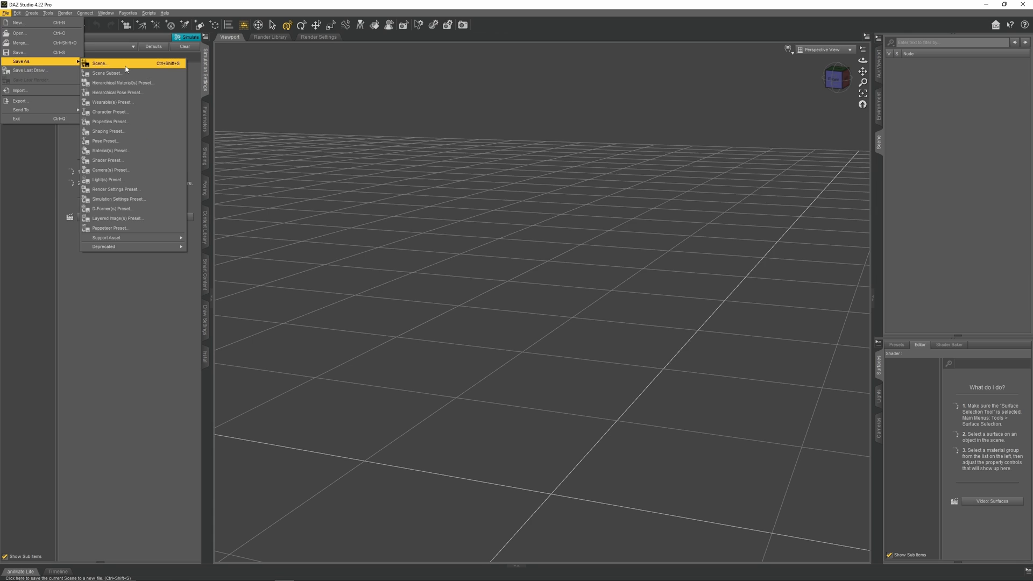
pyautogui.click(105, 63)
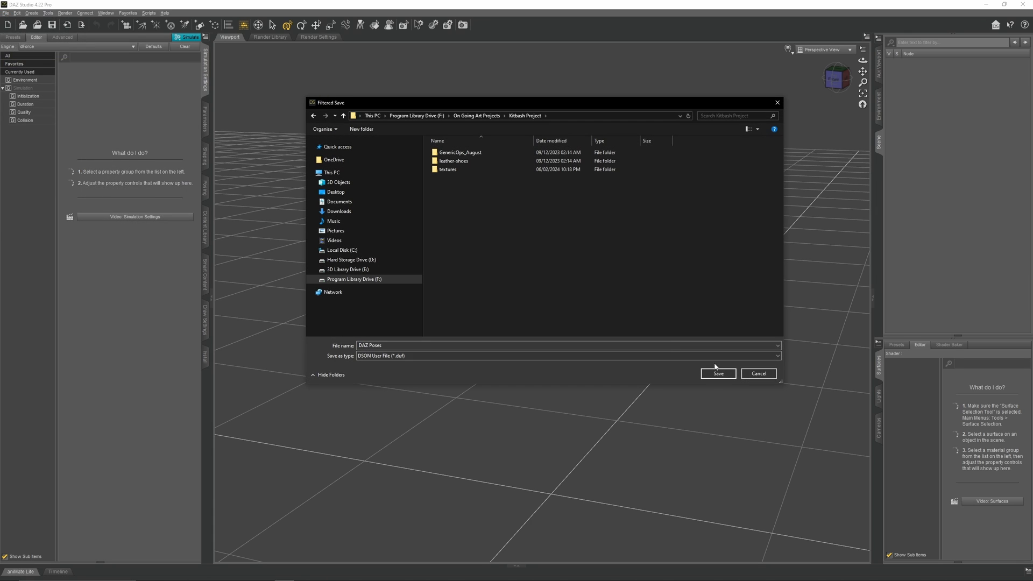
pyautogui.click(718, 373)
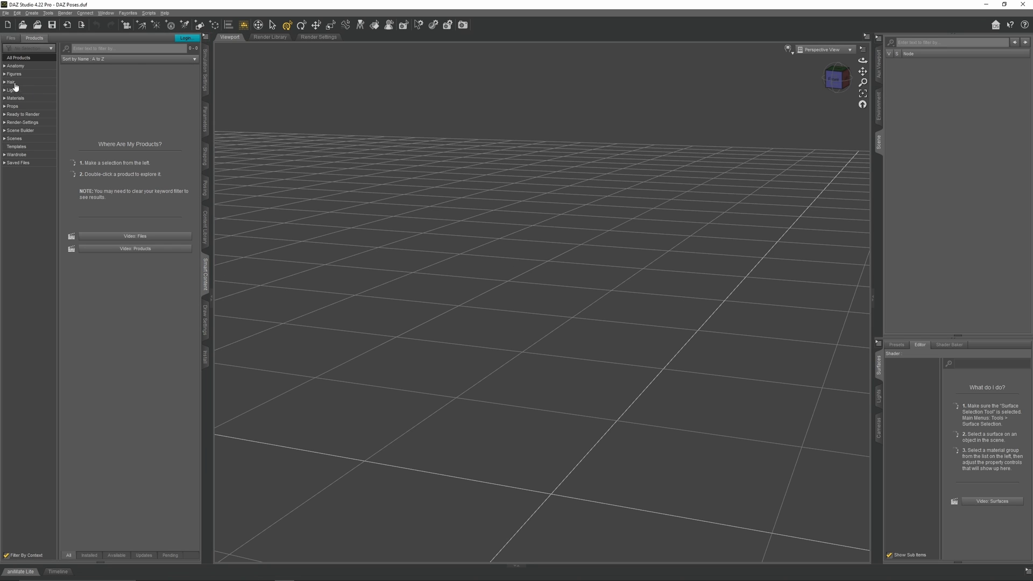
# Step: Load the Genesis 8.1 Male Dev Load figure from Genesis 8 Starter Essentials
pyautogui.click(13, 73)
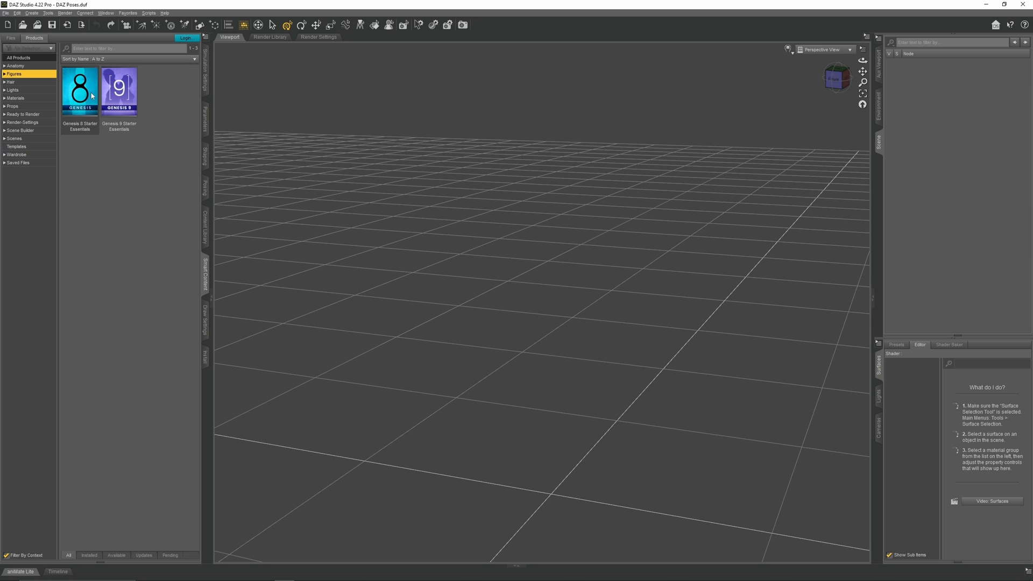
pyautogui.click(79, 92)
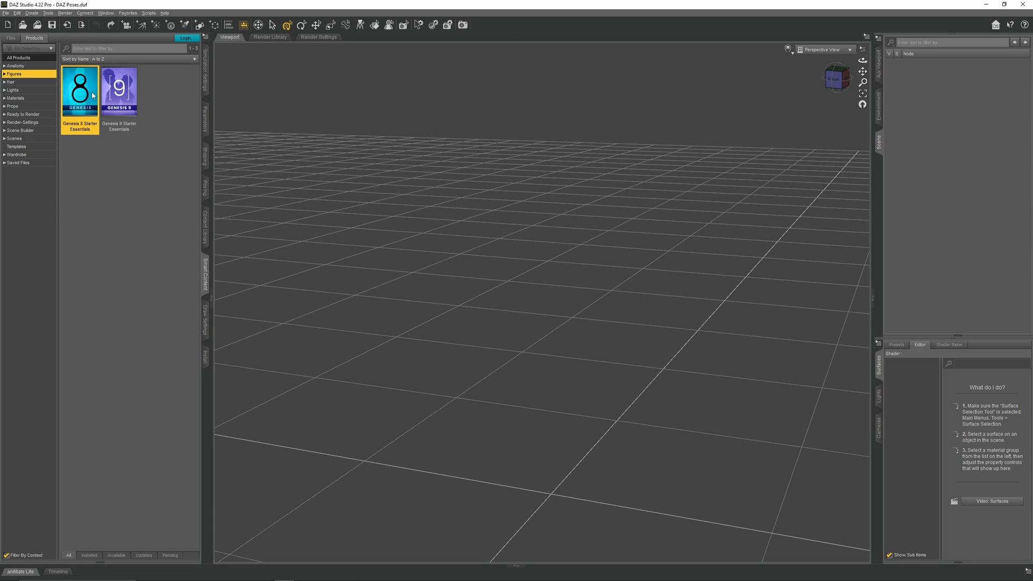
pyautogui.doubleClick(79, 91)
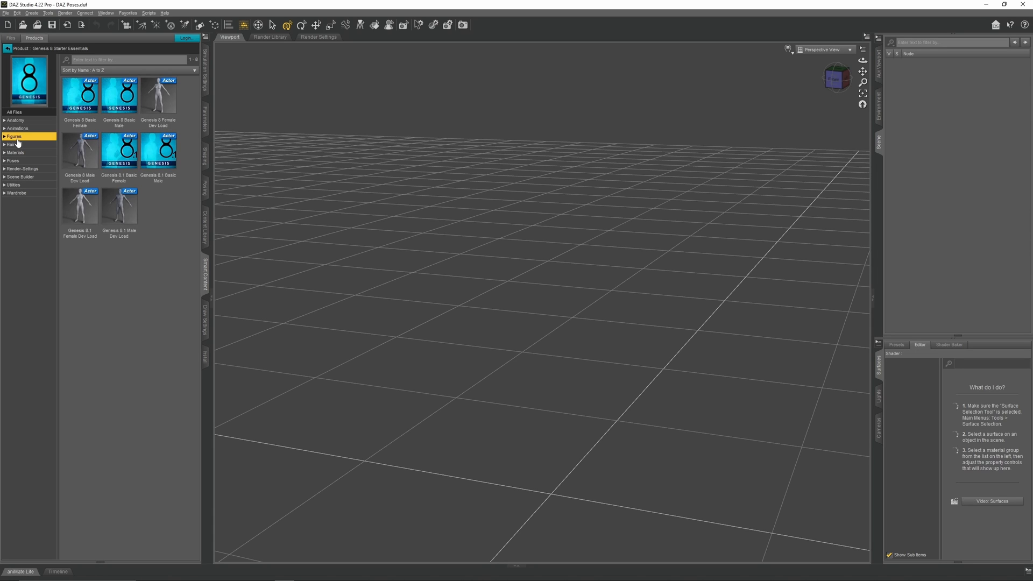
pyautogui.moveTo(120, 211)
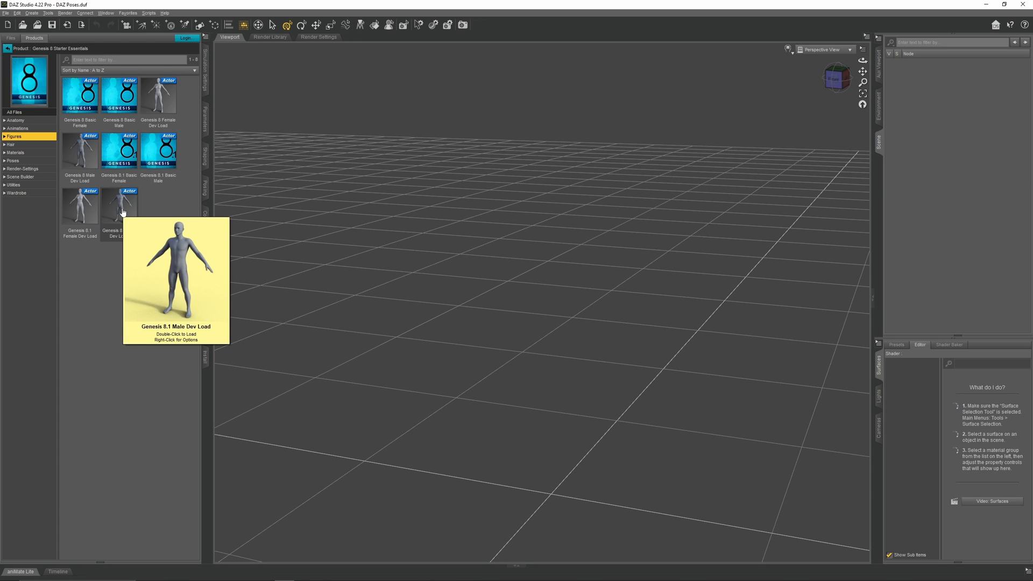
pyautogui.doubleClick(119, 206)
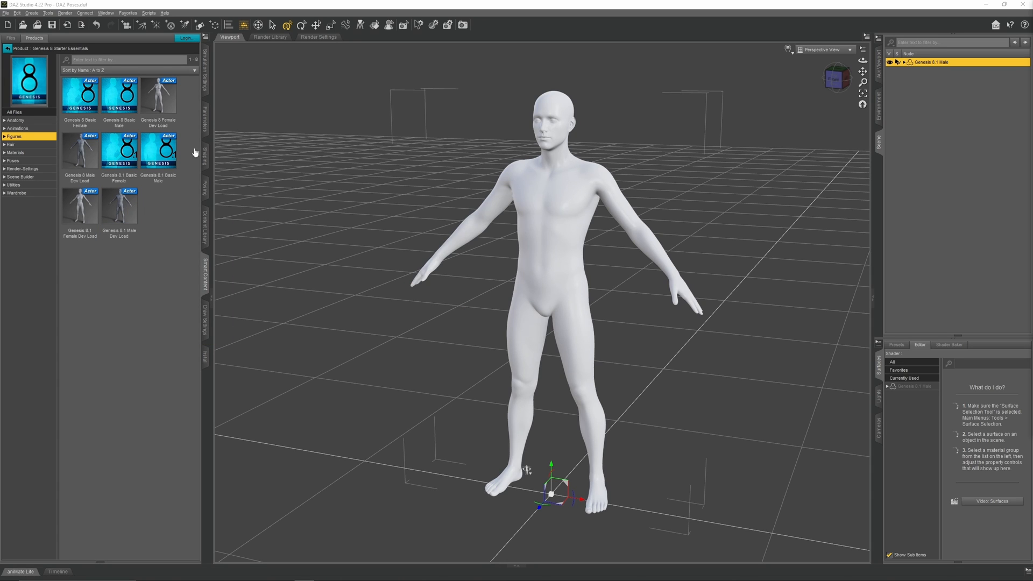
# Step: Create a Plane primitive as a ground under the figure's feet
pyautogui.click(33, 14)
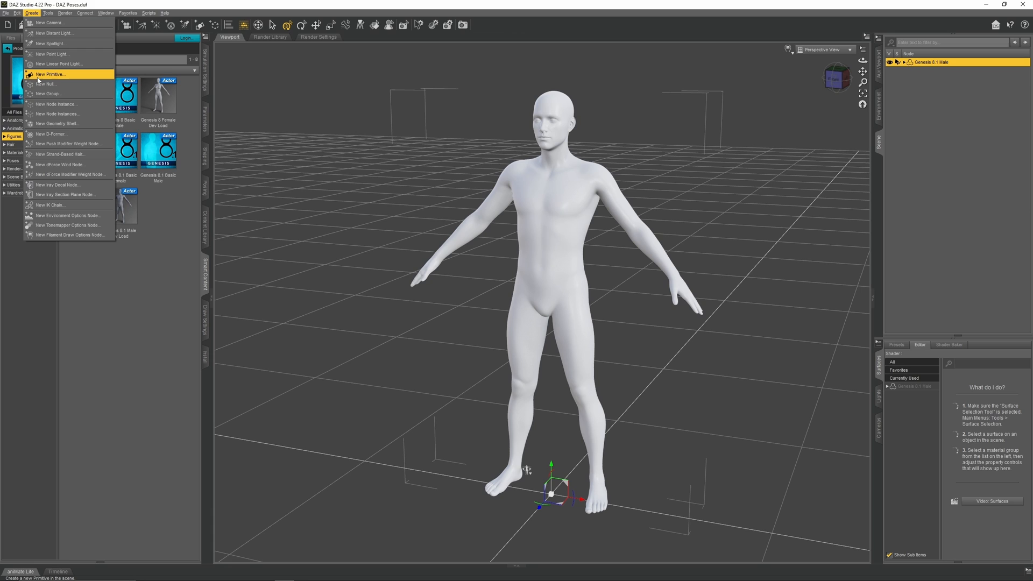
pyautogui.click(56, 75)
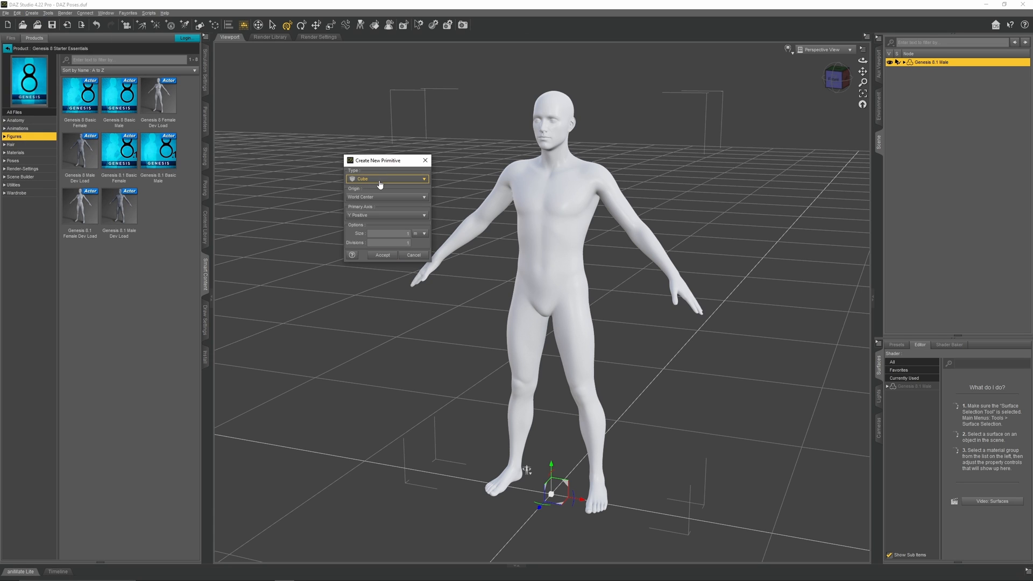
pyautogui.click(387, 179)
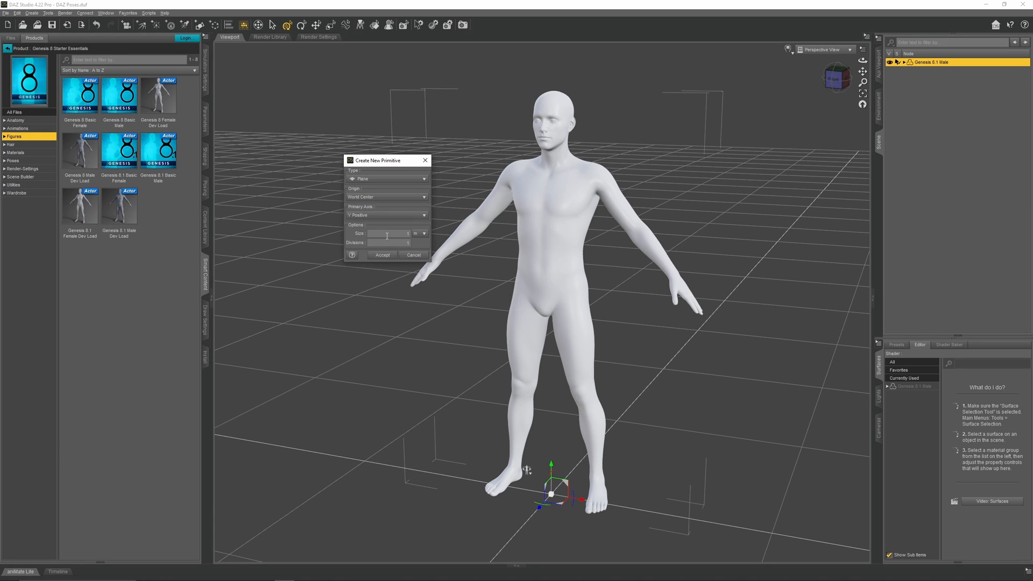
pyautogui.click(381, 255)
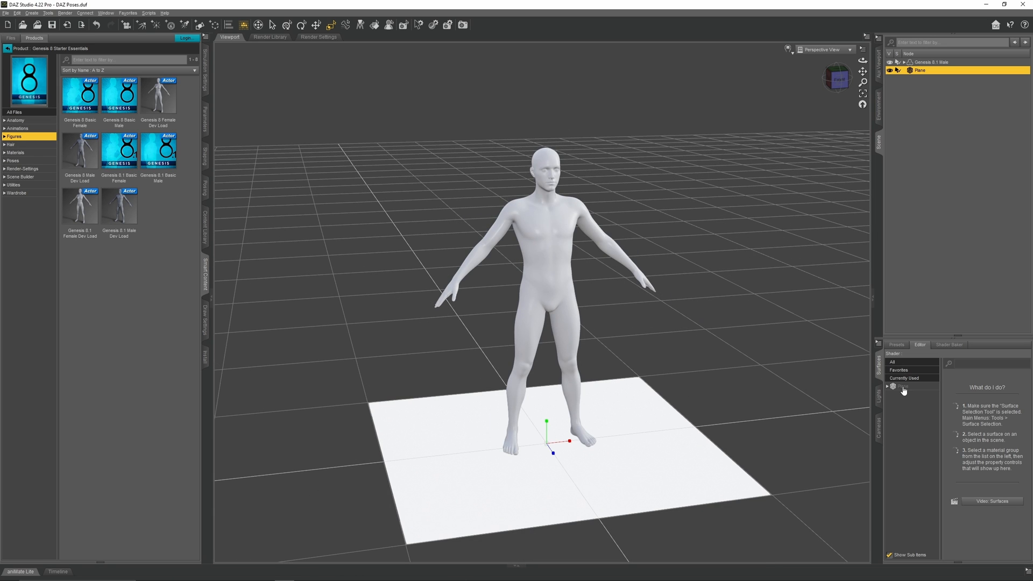
pyautogui.moveTo(900, 389)
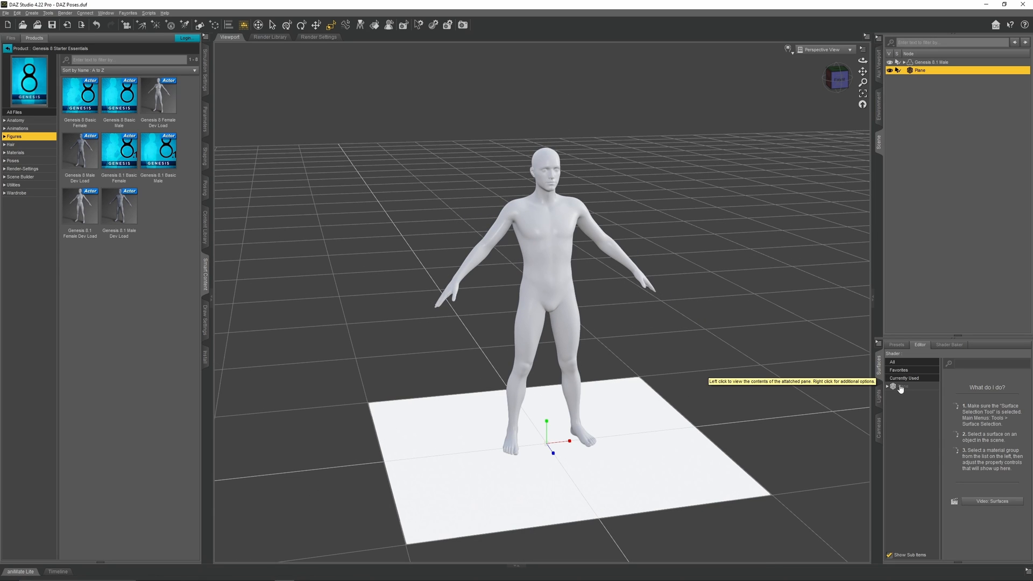
pyautogui.click(899, 386)
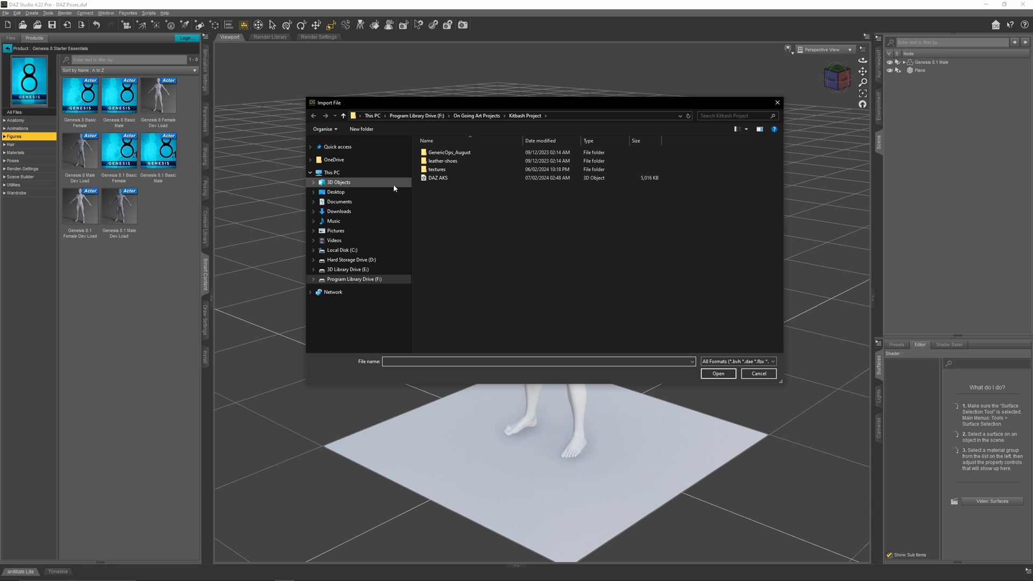
# Step: Import the DAZ AKS rifle OBJ from Kitbash Project and select it in the scene
pyautogui.click(436, 177)
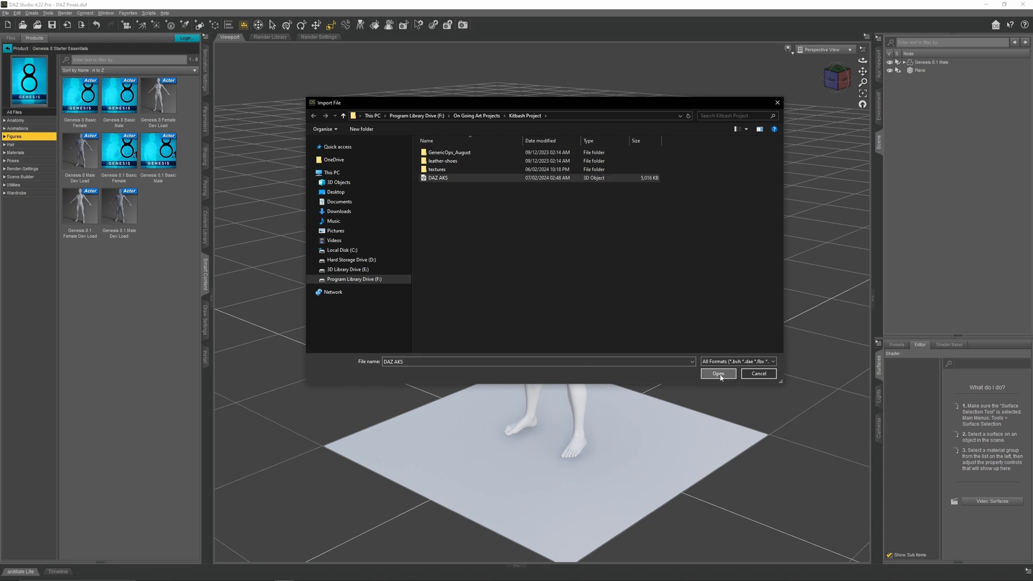
pyautogui.click(719, 374)
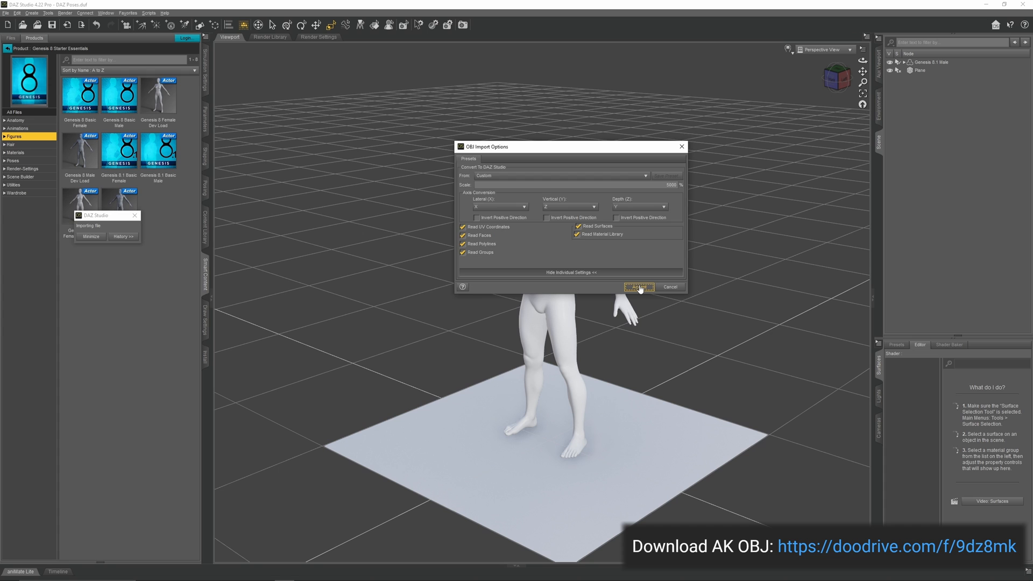
pyautogui.click(639, 287)
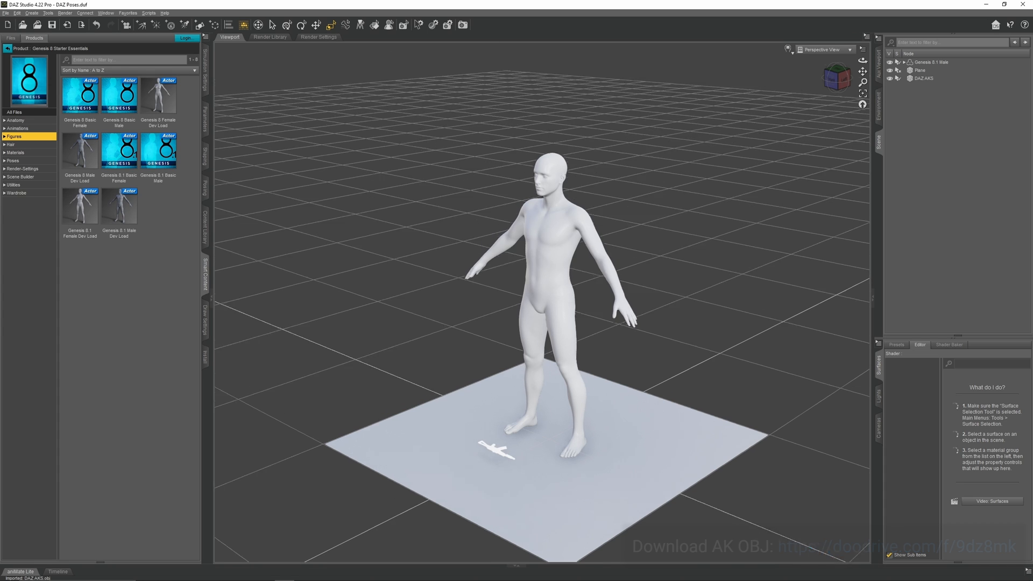
pyautogui.click(933, 79)
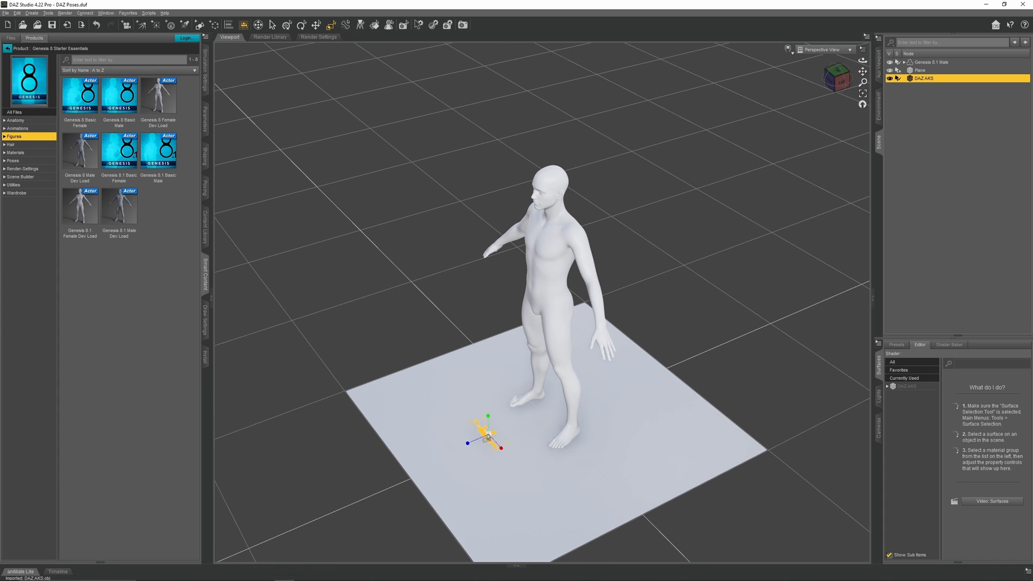
pyautogui.press('w')
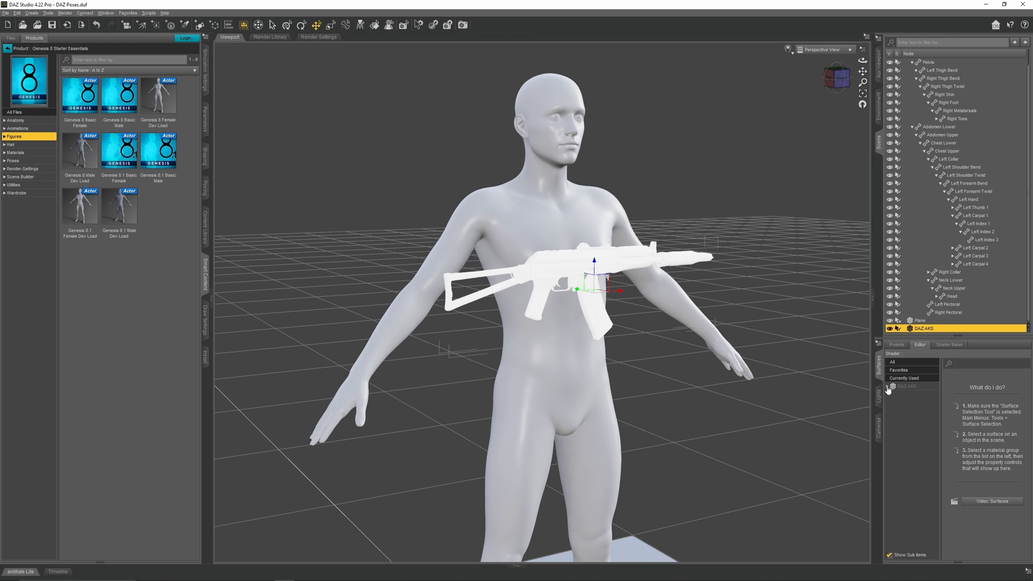
# Step: Give all the AK's surfaces a light grey base colour, then select the figure
pyautogui.click(888, 386)
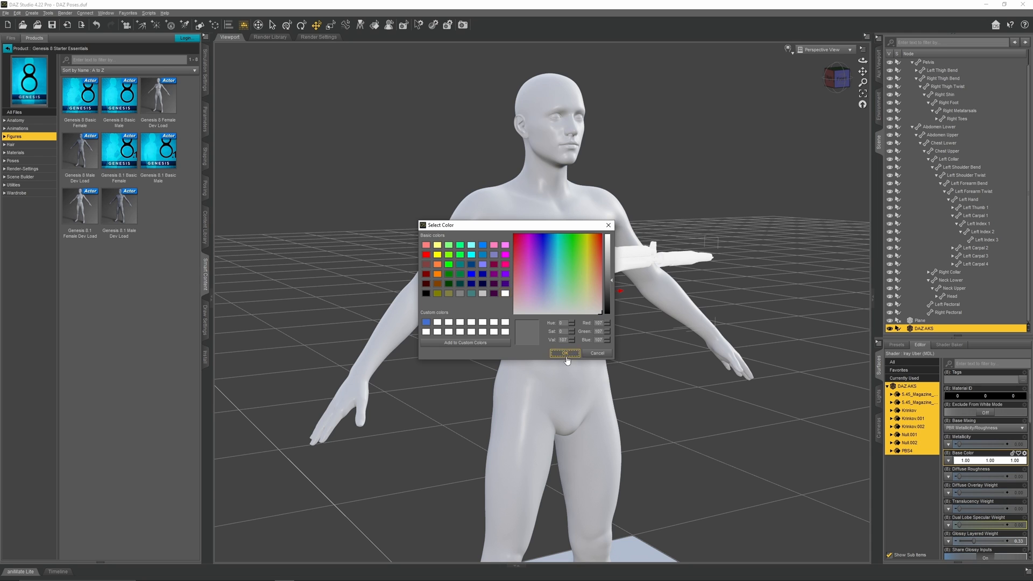
pyautogui.click(565, 353)
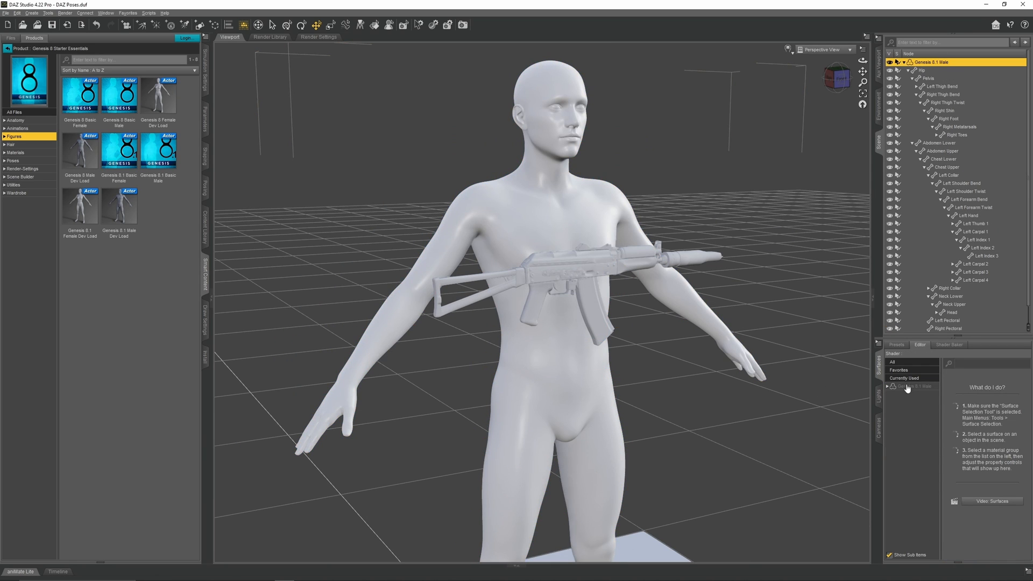
pyautogui.click(906, 385)
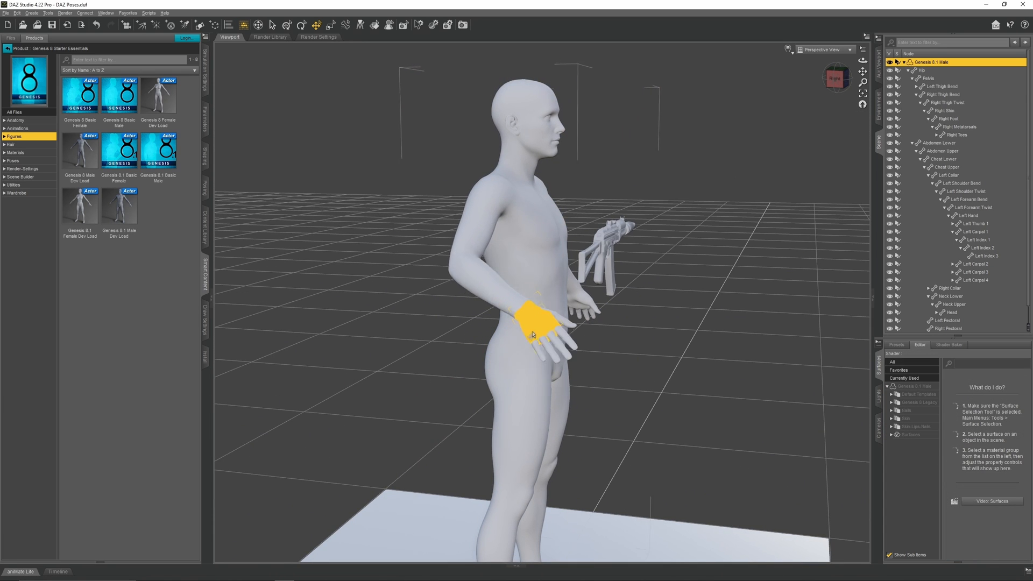
# Step: Rotate the right collar and arm so the open hand reaches the AK's pistol grip
pyautogui.moveTo(534, 322); pyautogui.dragTo(586, 251)
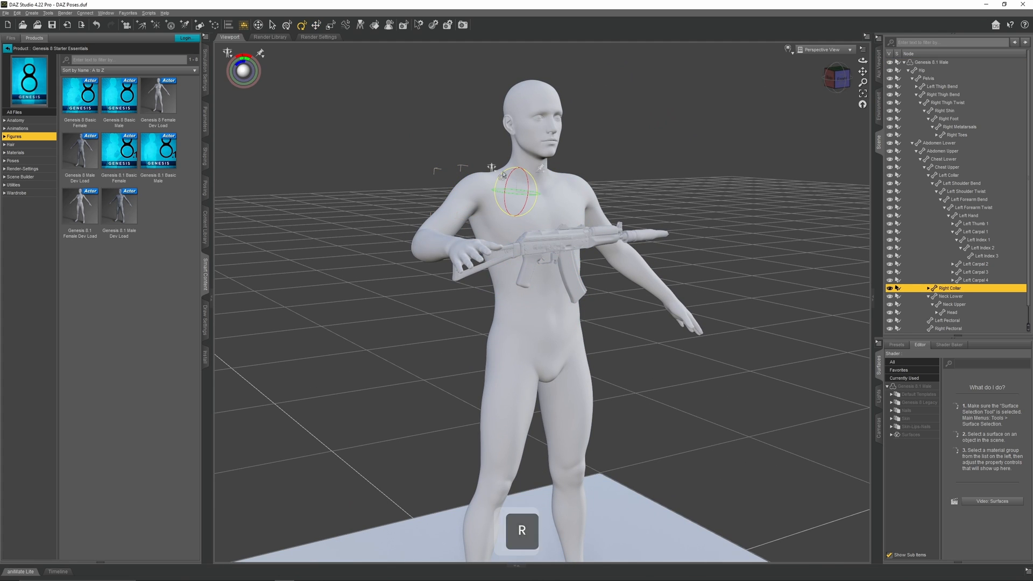
pyautogui.moveTo(540, 191); pyautogui.dragTo(503, 186)
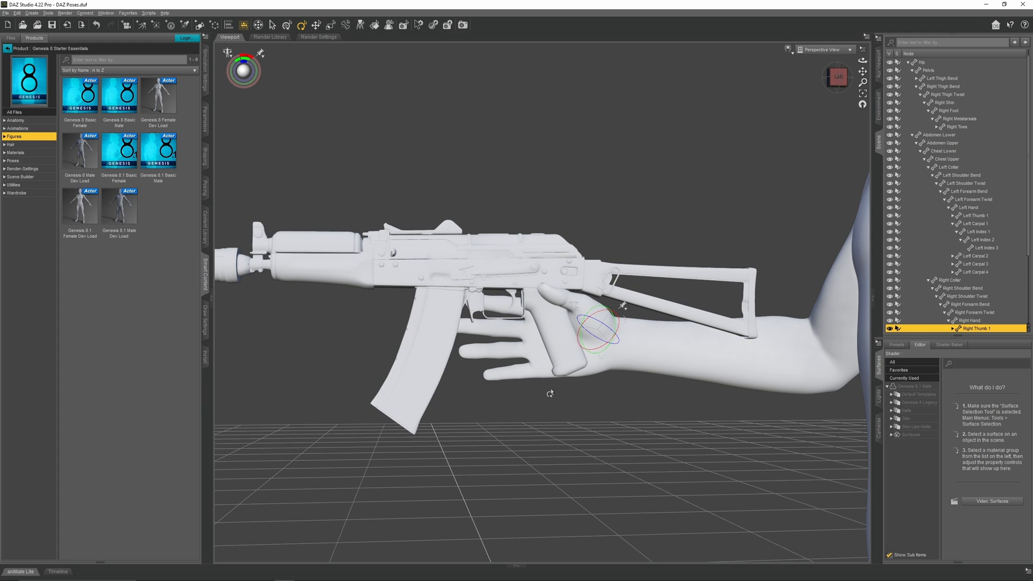
# Step: Curl the right hand's fingers around the grip with the Right Hand Grasp slider
pyautogui.click(540, 351)
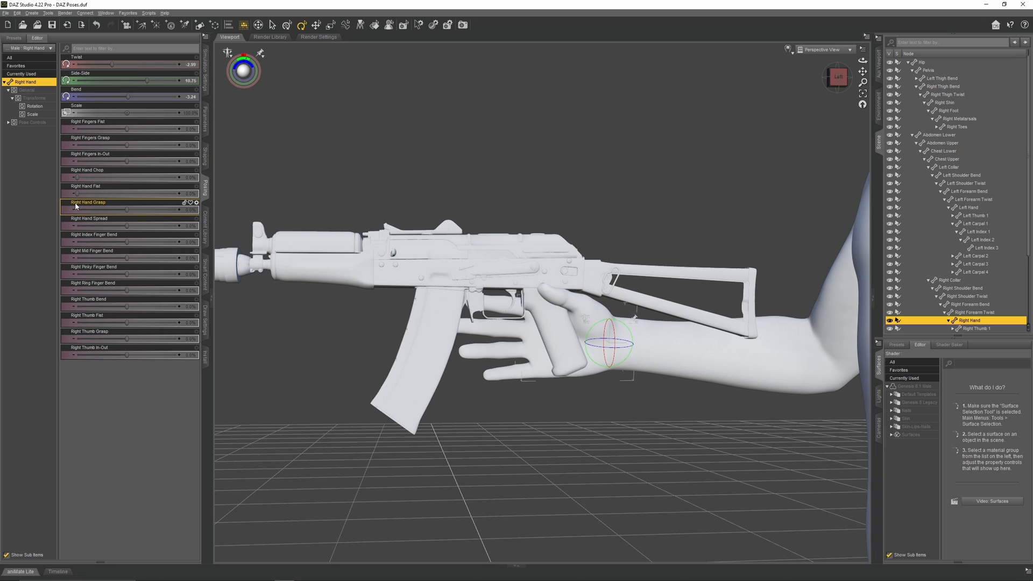
pyautogui.moveTo(127, 210)
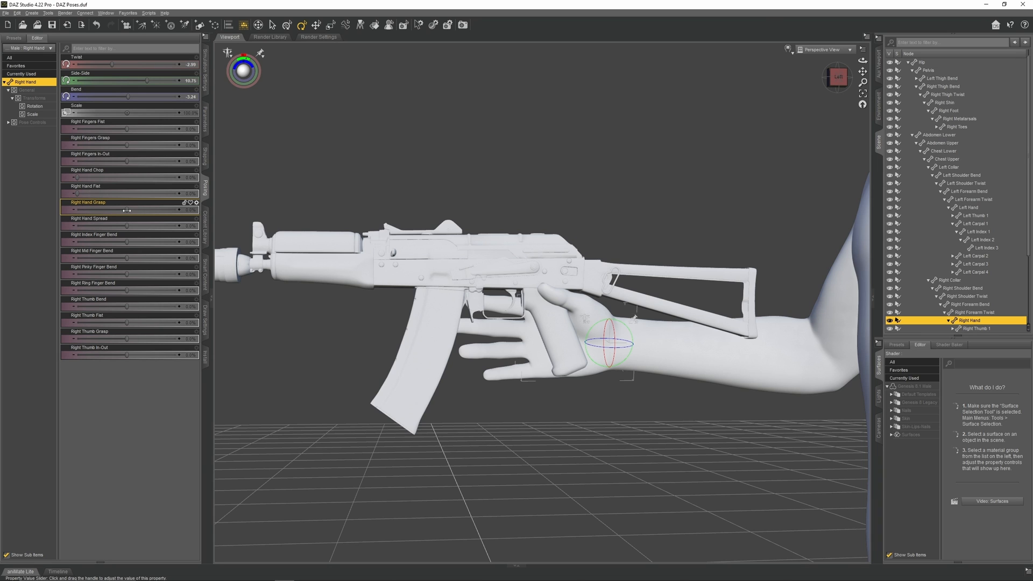
pyautogui.moveTo(75, 210); pyautogui.dragTo(128, 209)
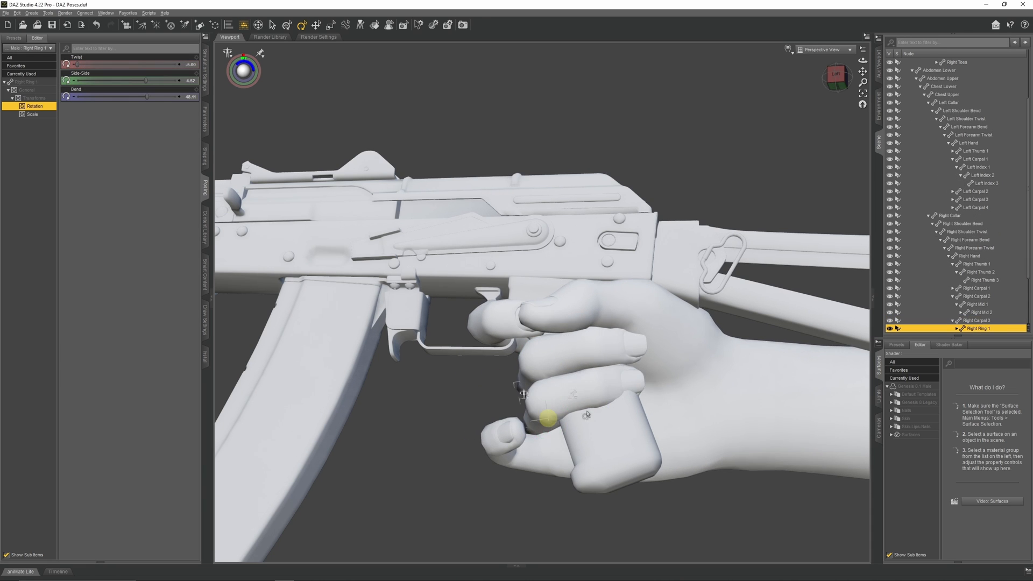
# Step: Bend the ring, pinky, index and thumb joints individually to wrap the grip and trigger
pyautogui.click(979, 328)
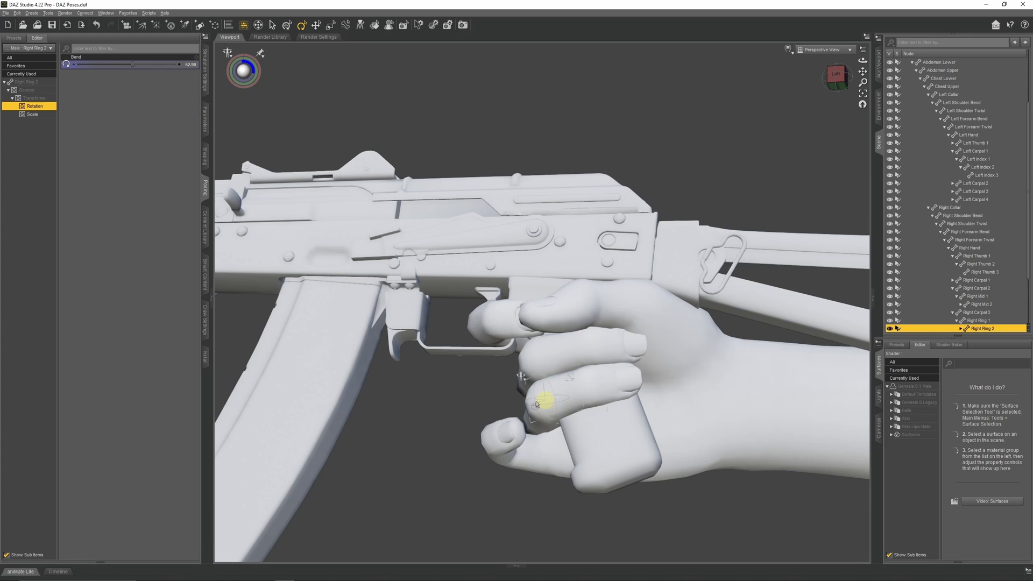
pyautogui.click(981, 327)
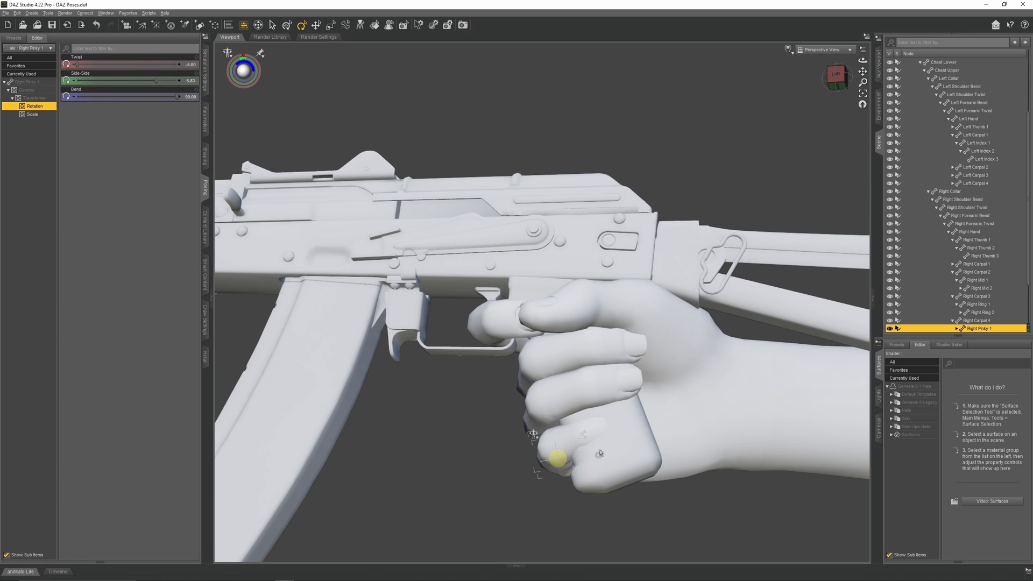
pyautogui.click(975, 328)
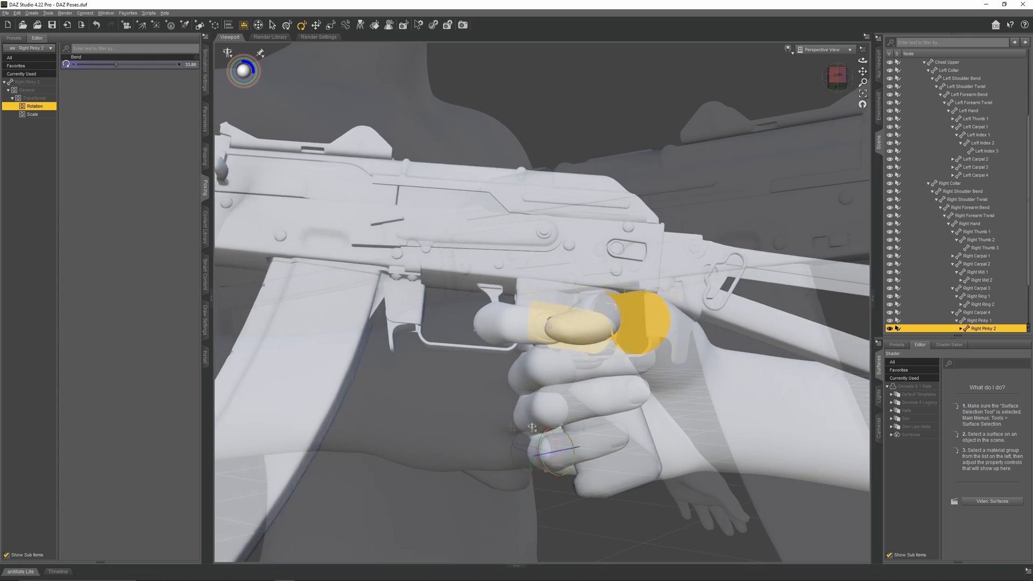
pyautogui.click(972, 264)
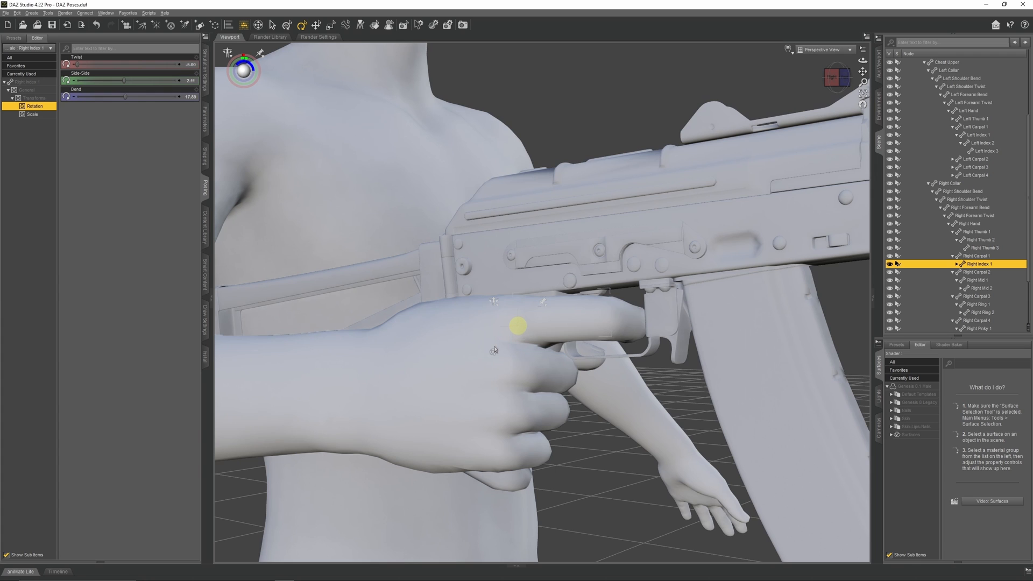
pyautogui.click(977, 272)
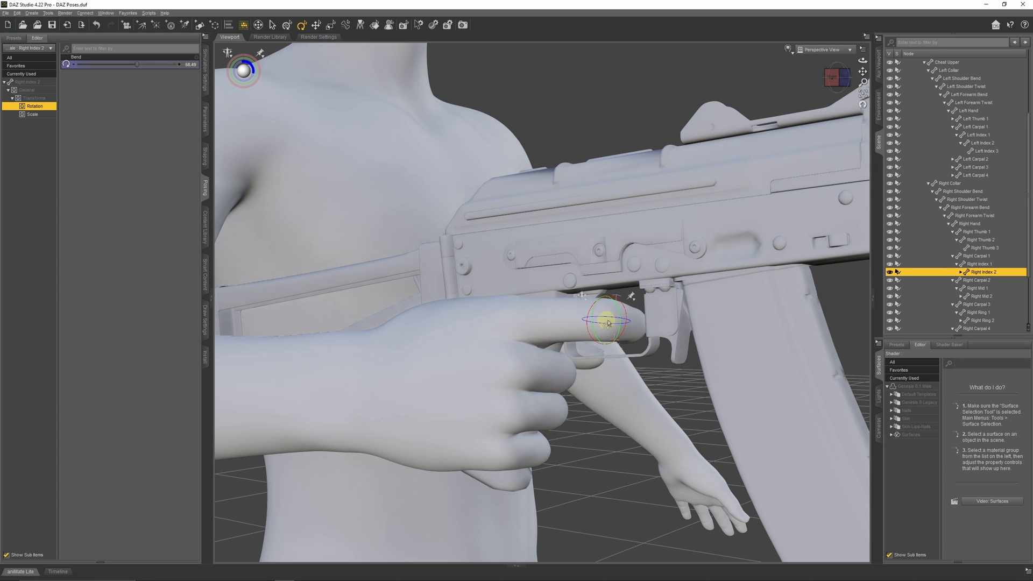
pyautogui.click(977, 263)
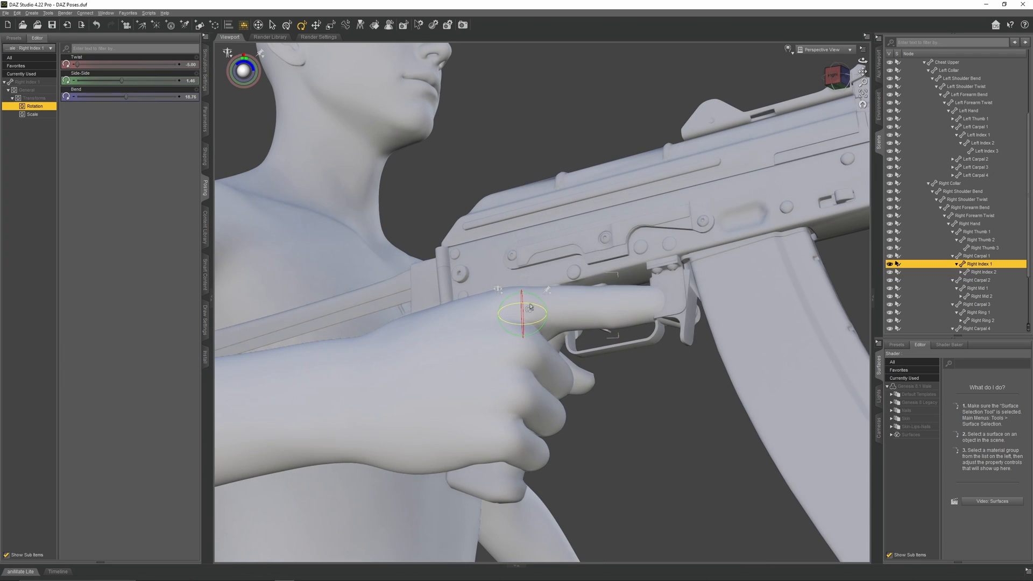
pyautogui.click(983, 280)
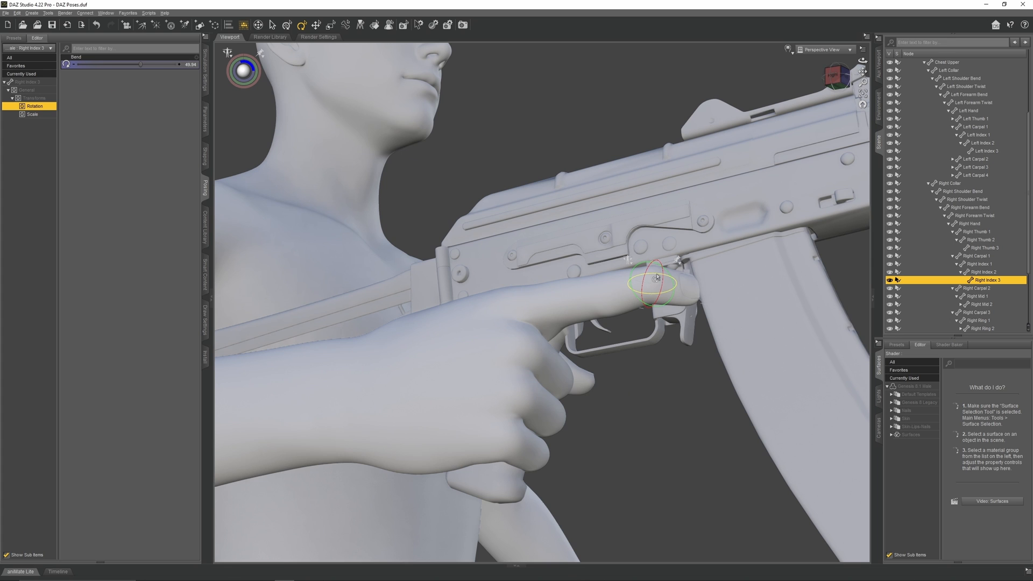
pyautogui.click(974, 263)
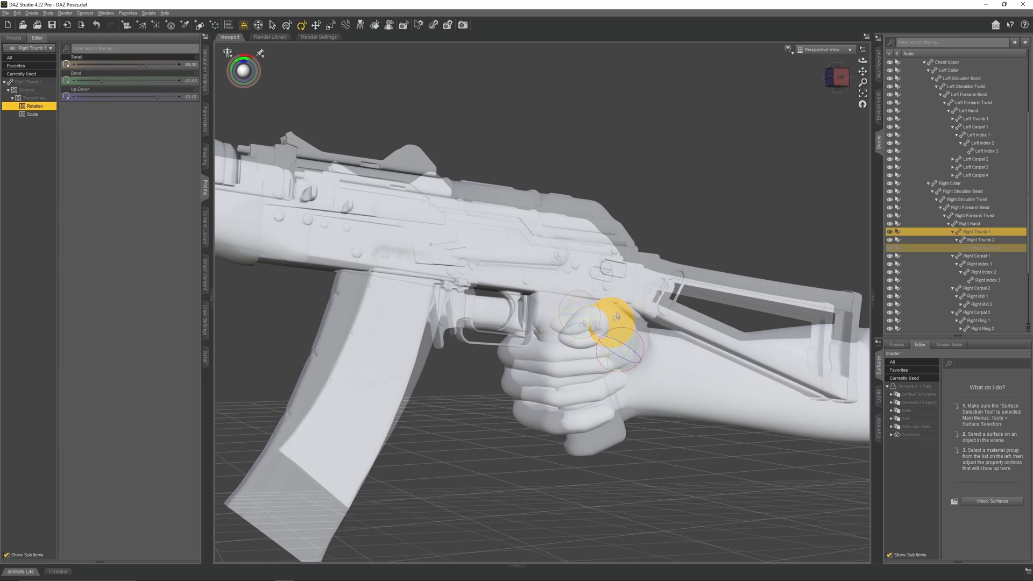
pyautogui.click(981, 247)
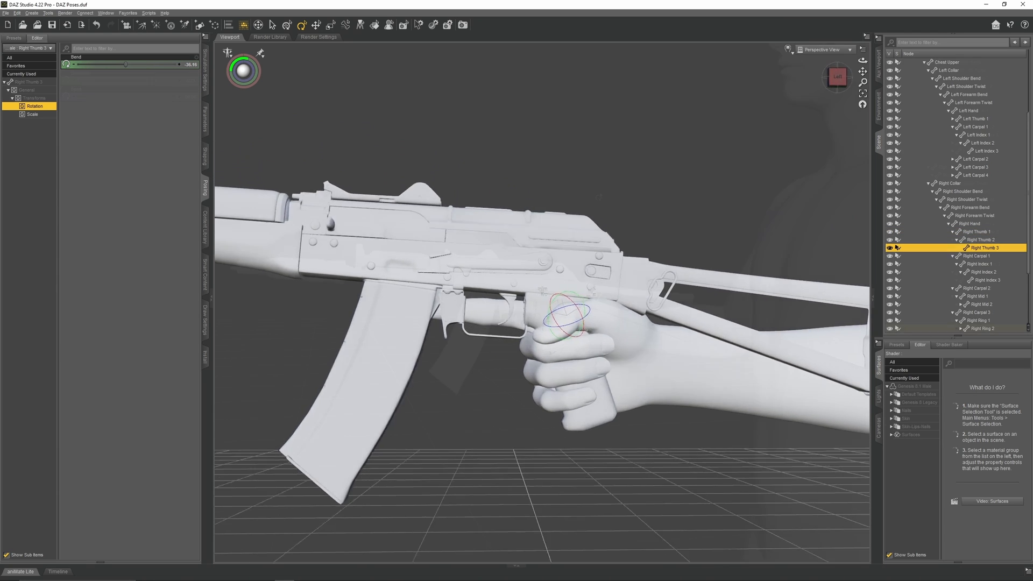
pyautogui.press('shift')
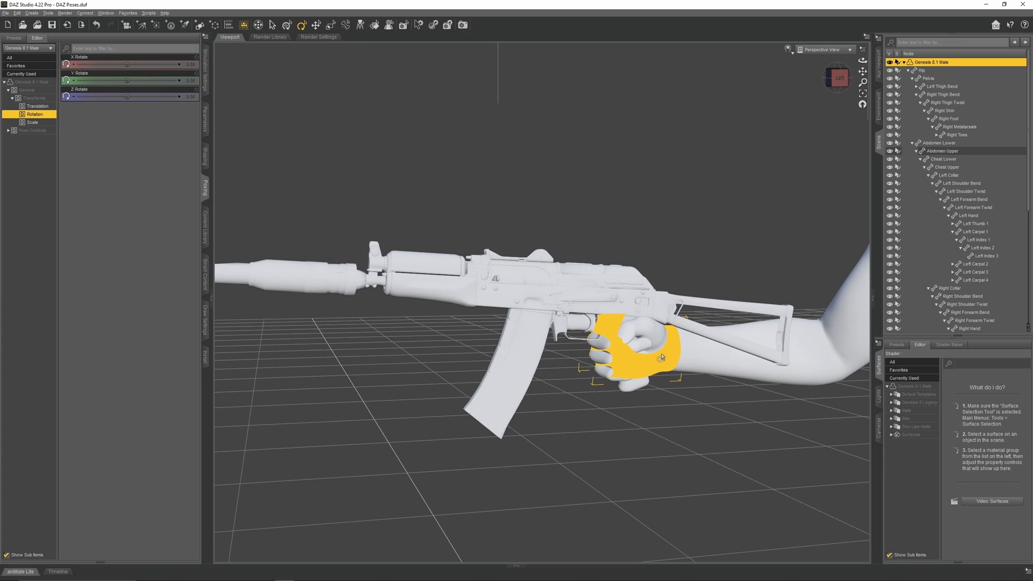
# Step: Select the Right Hand and confirm its Fingers, Hand and Thumb Grasp values at 100%
pyautogui.click(968, 271)
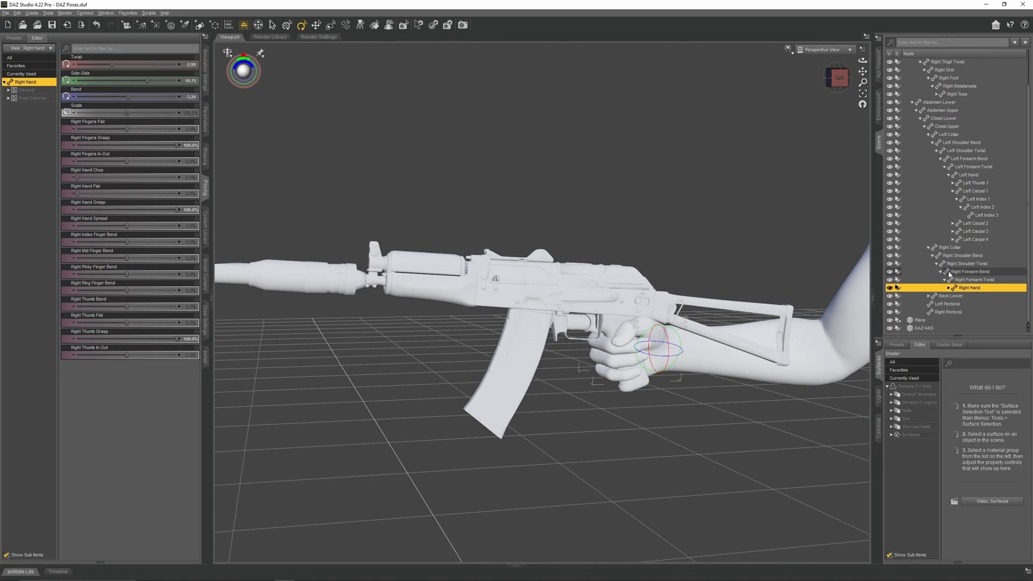
pyautogui.click(932, 328)
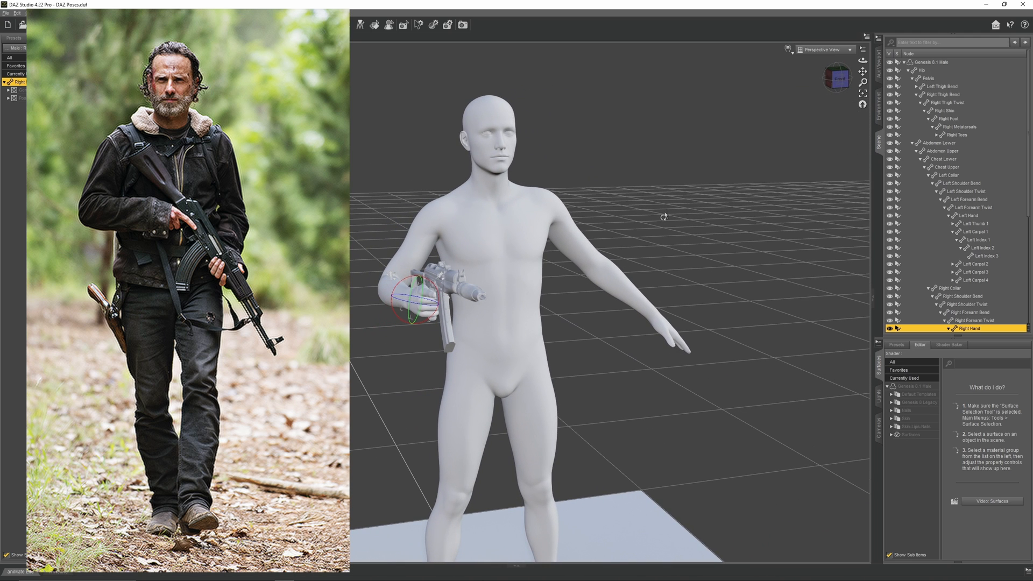
pyautogui.moveTo(669, 224)
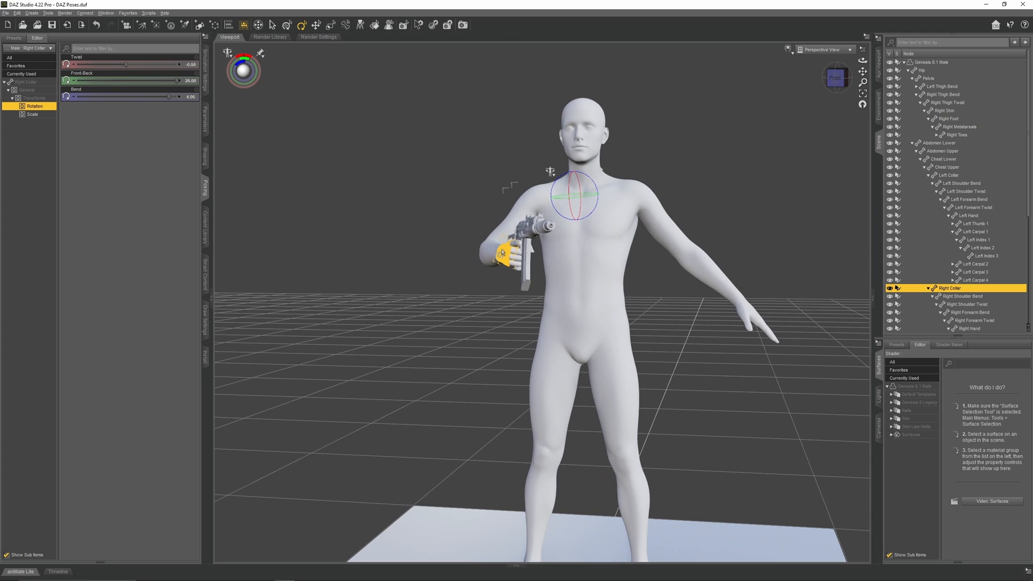
# Step: Bend the forearms and rotate the hands so the left hand wraps the rifle's handguard
pyautogui.click(968, 312)
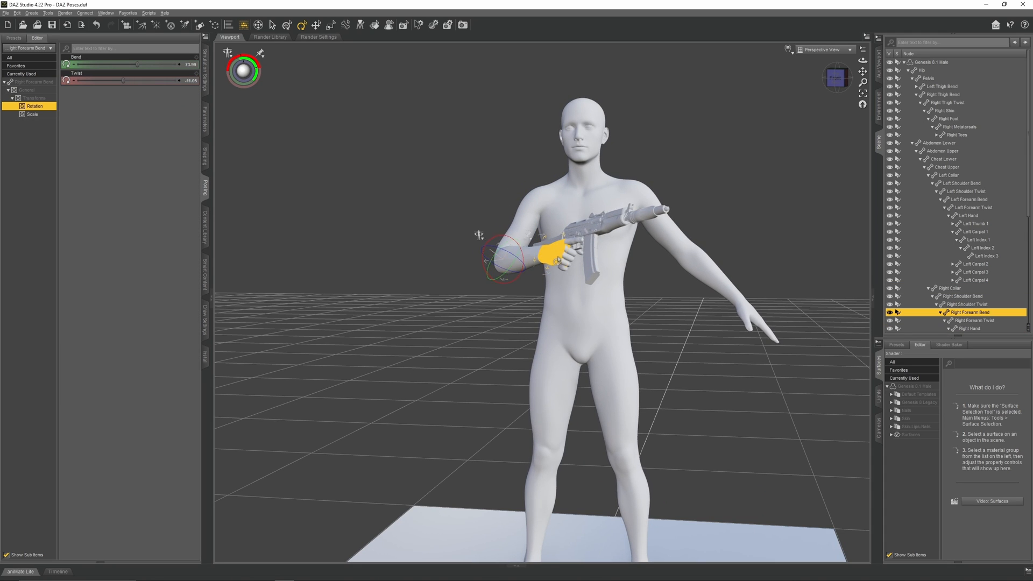
pyautogui.click(966, 328)
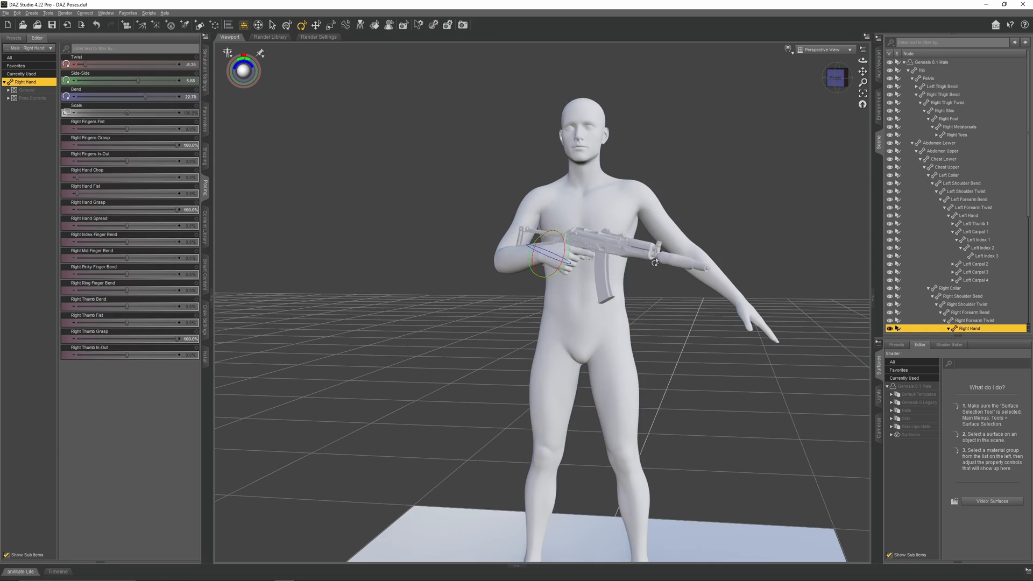
pyautogui.click(968, 216)
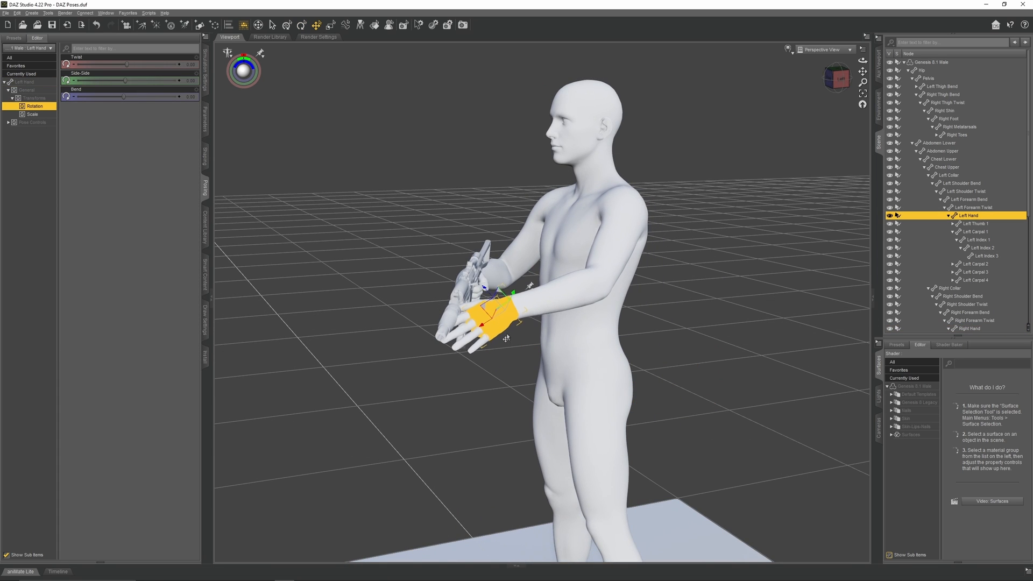
pyautogui.click(968, 199)
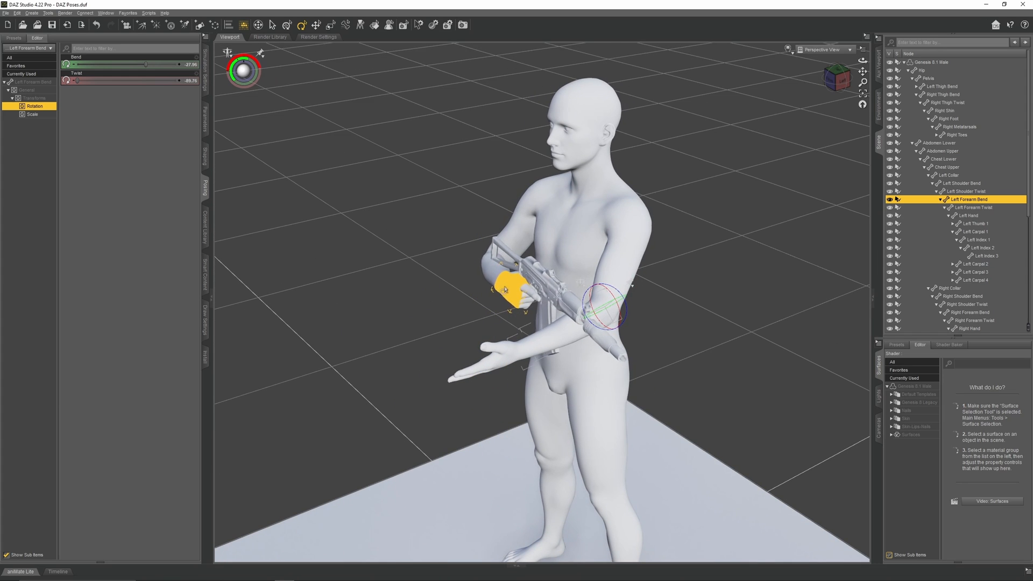
pyautogui.click(968, 328)
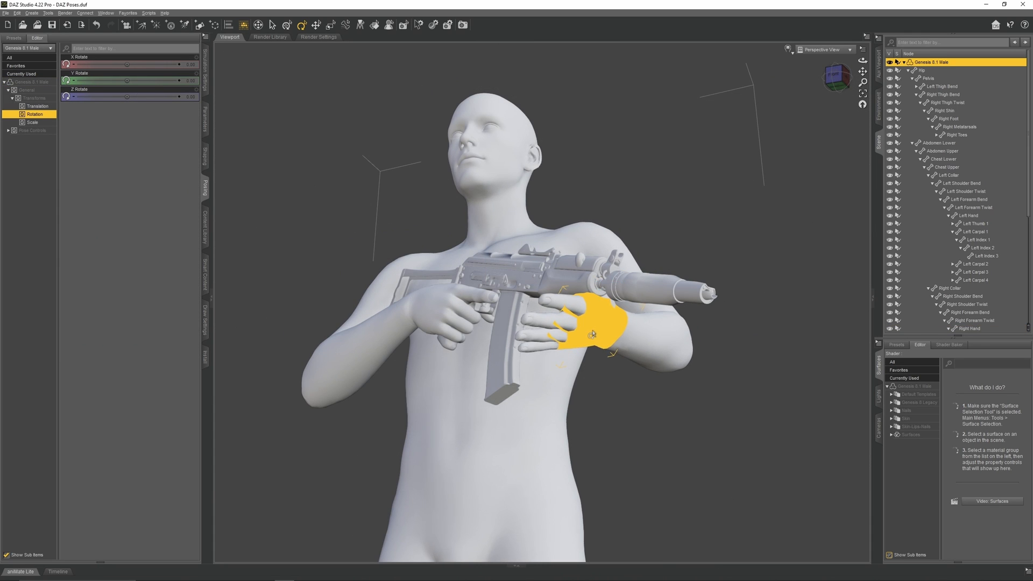
pyautogui.click(975, 224)
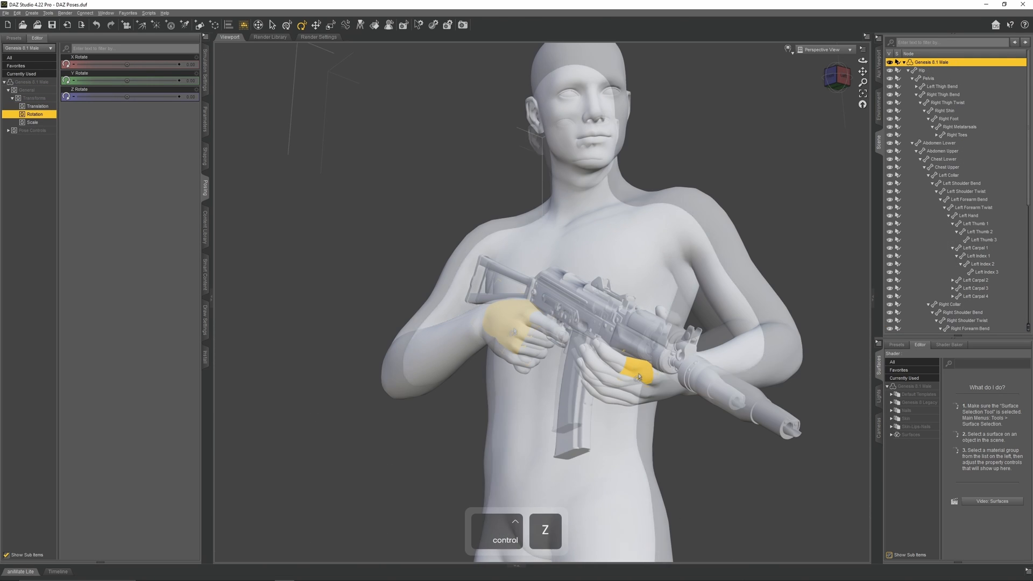
# Step: Curl the Left Index, Left Mid and Left Ring finger joints around the handguard
pyautogui.click(975, 256)
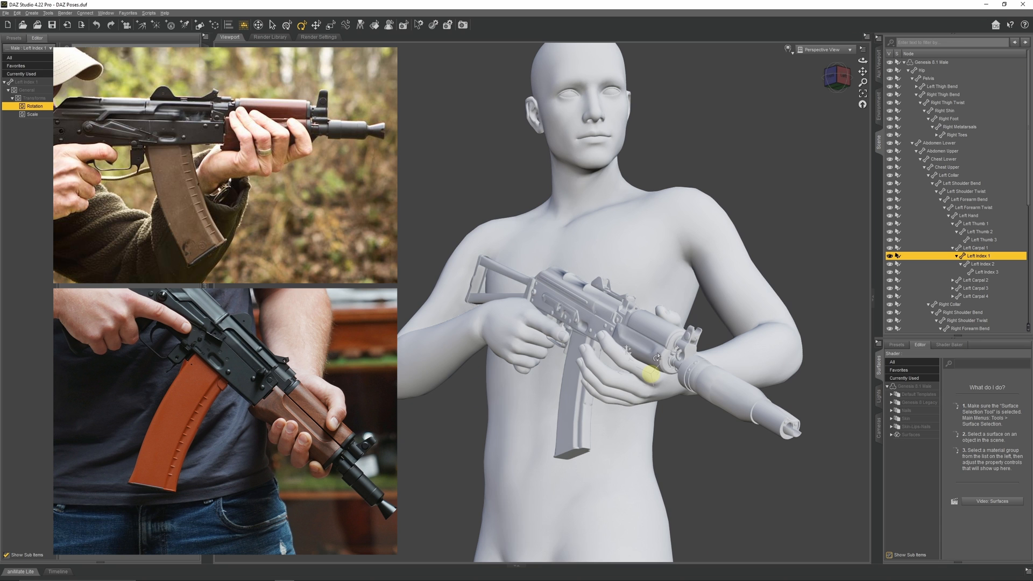
pyautogui.click(973, 288)
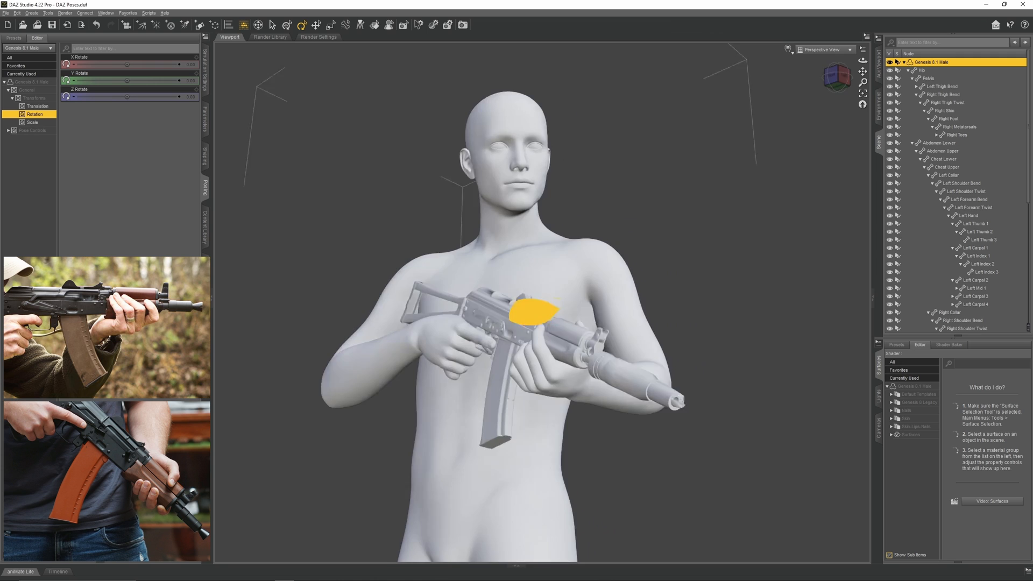
pyautogui.click(975, 296)
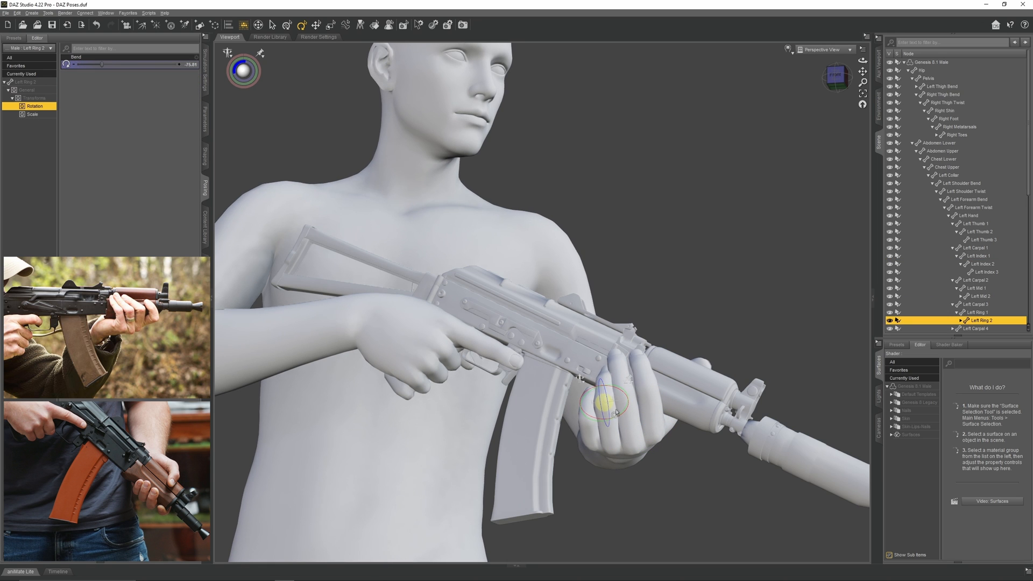
pyautogui.click(974, 312)
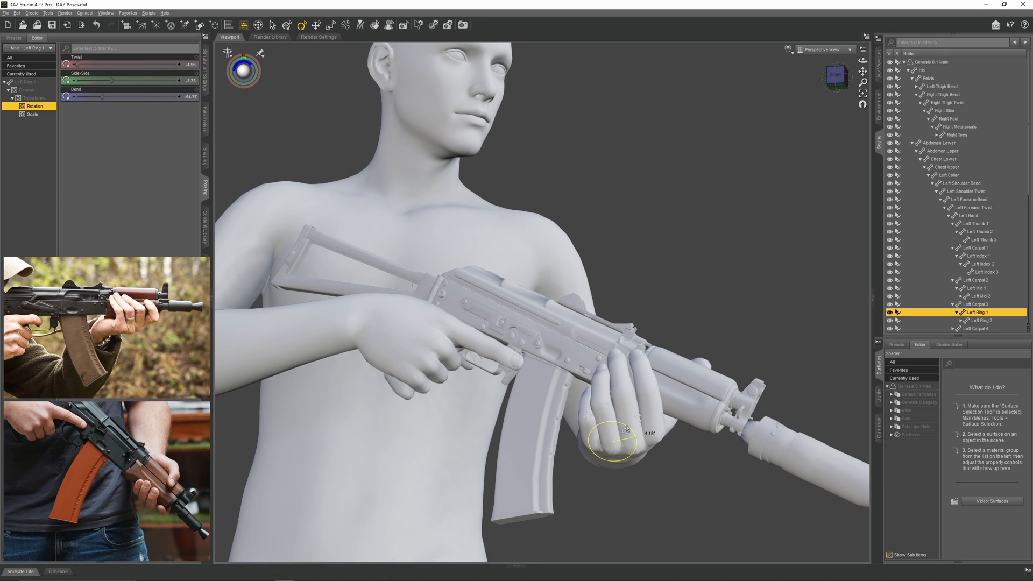
pyautogui.click(977, 223)
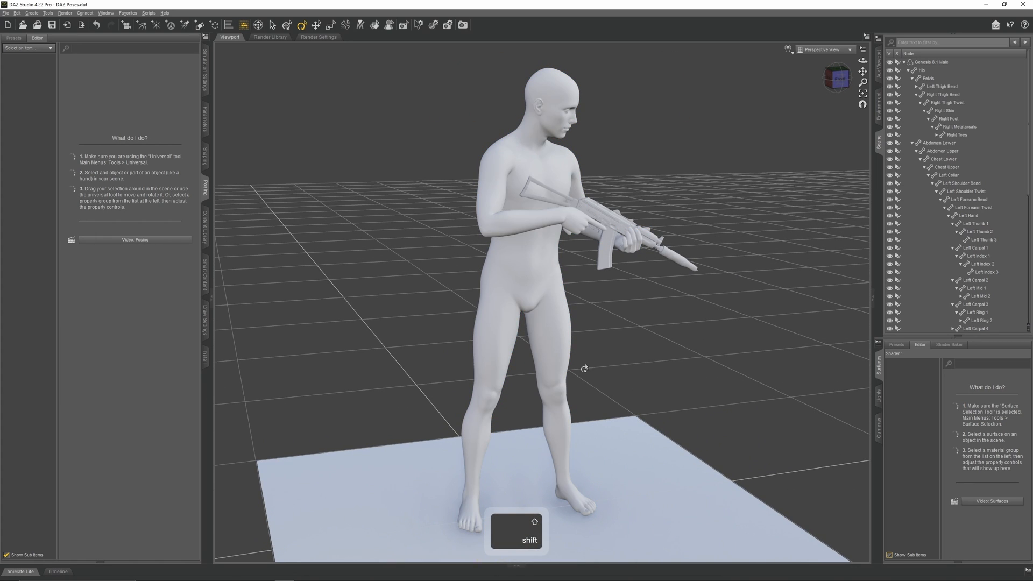
# Step: Show the starter essentials pose presets and select the Pelvis with all its child bones
pyautogui.click(548, 384)
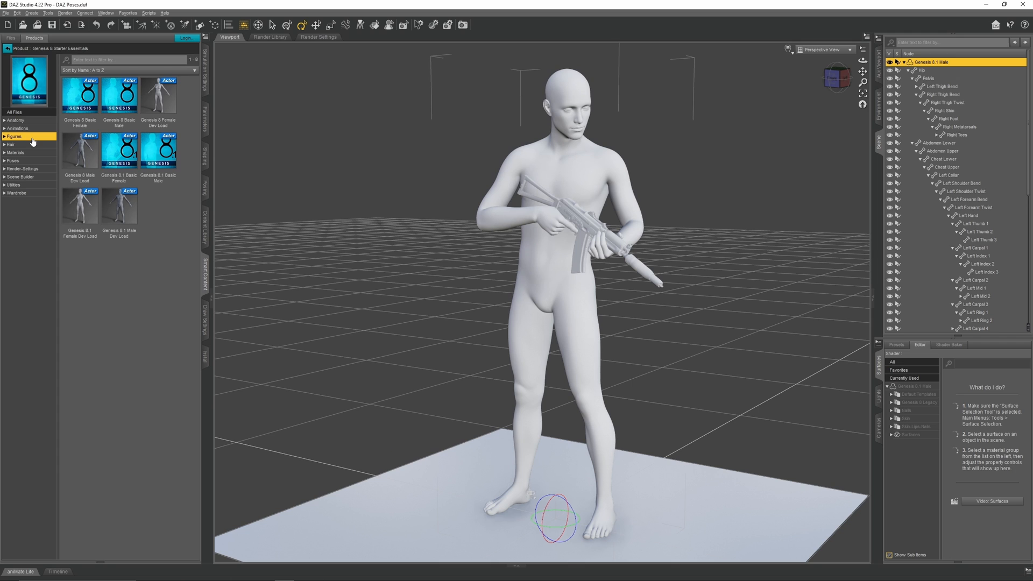
pyautogui.click(13, 159)
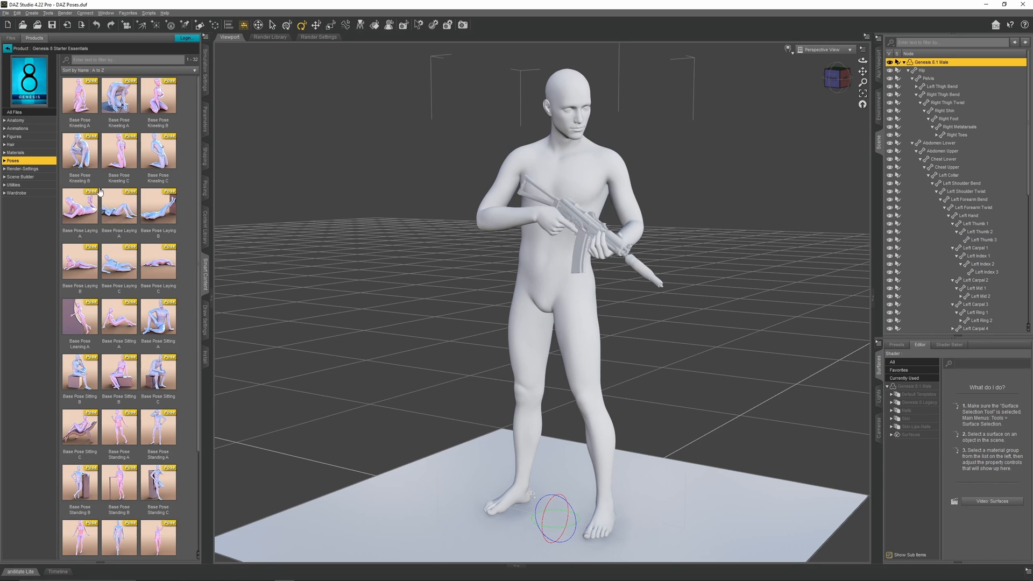
pyautogui.scroll(-3)
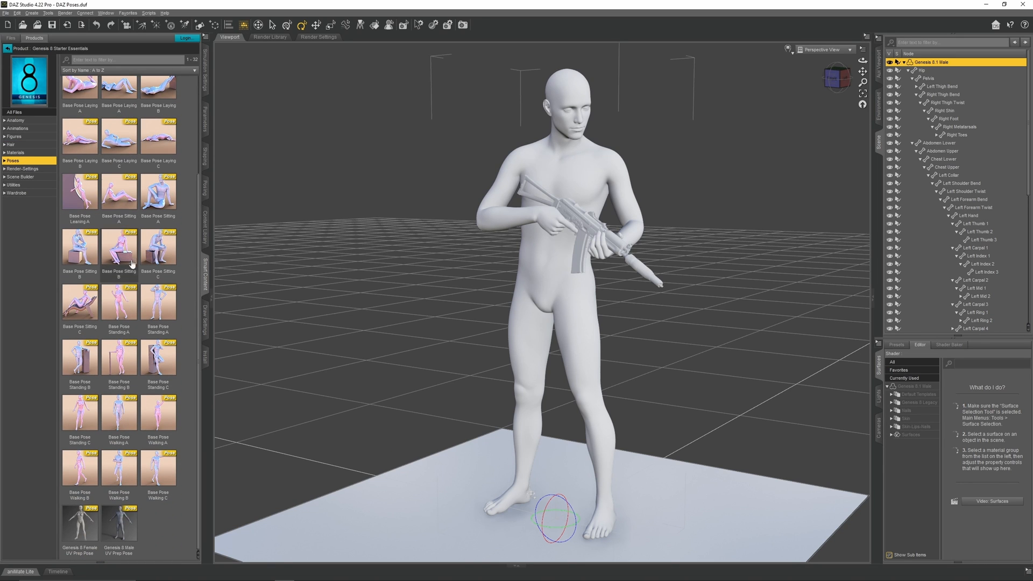
pyautogui.click(550, 295)
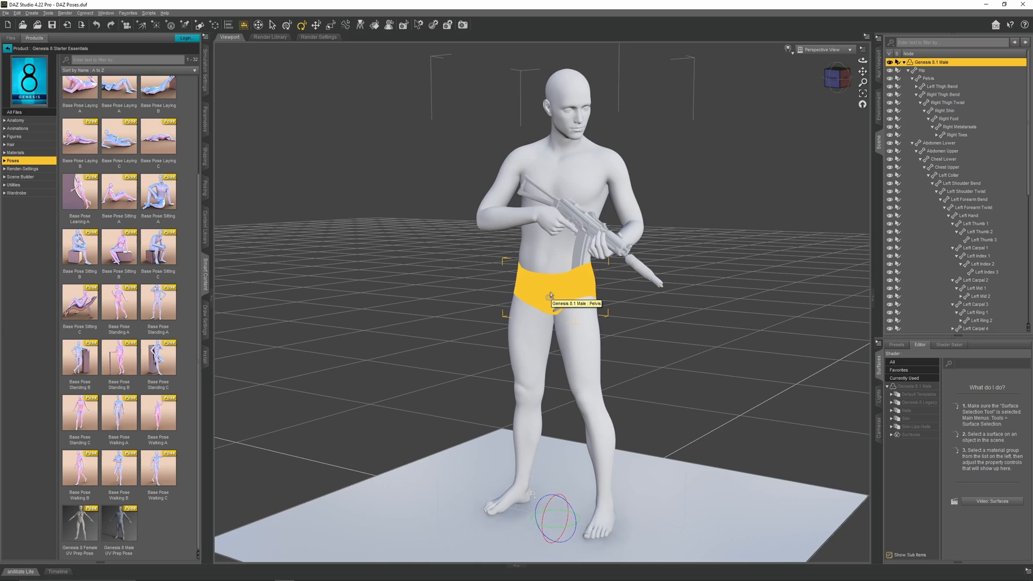
pyautogui.rightClick(938, 79)
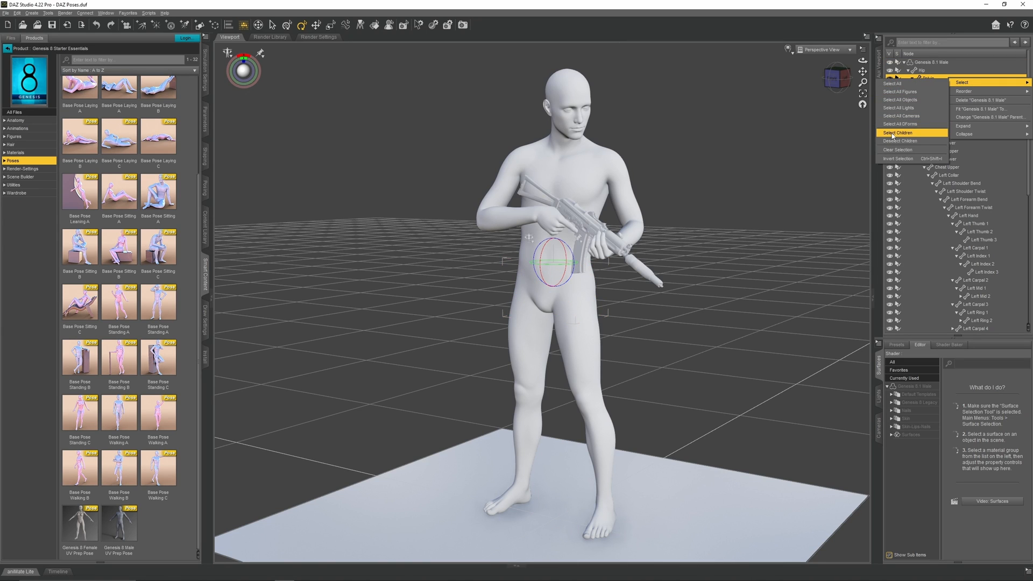
pyautogui.click(897, 133)
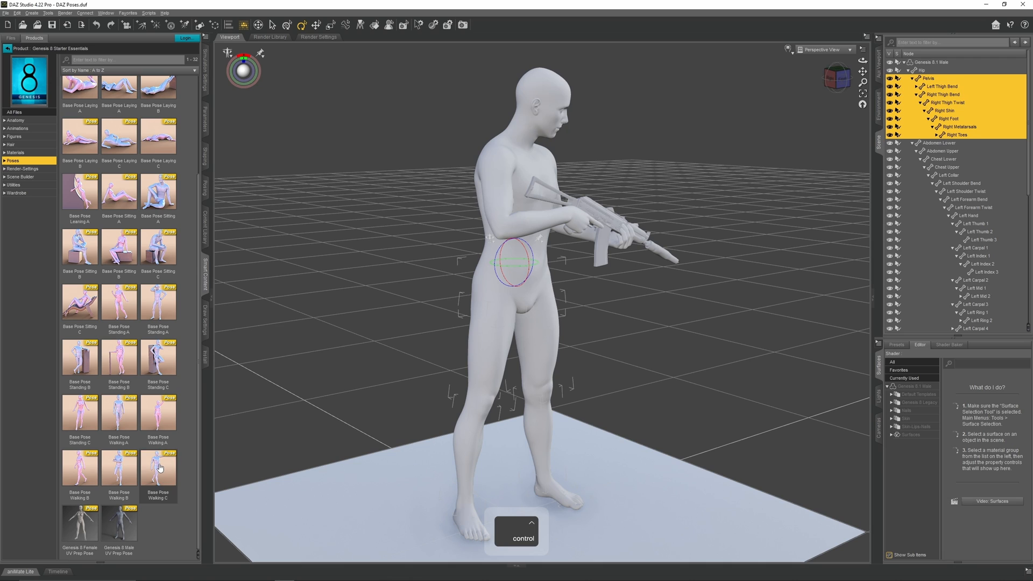
# Step: Apply the Base Pose Walking preset to the selected nodes only
pyautogui.doubleClick(158, 467)
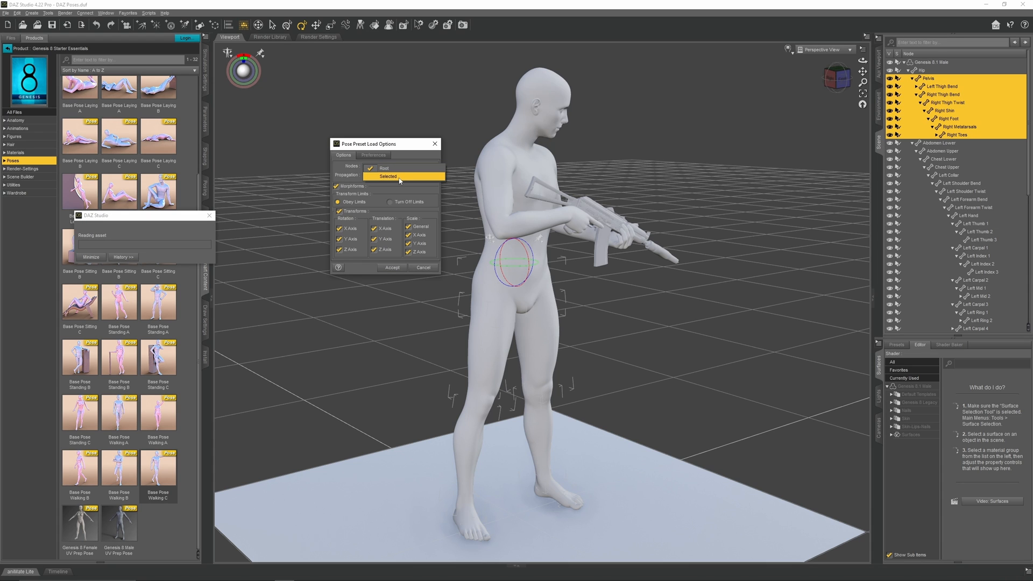
pyautogui.click(401, 177)
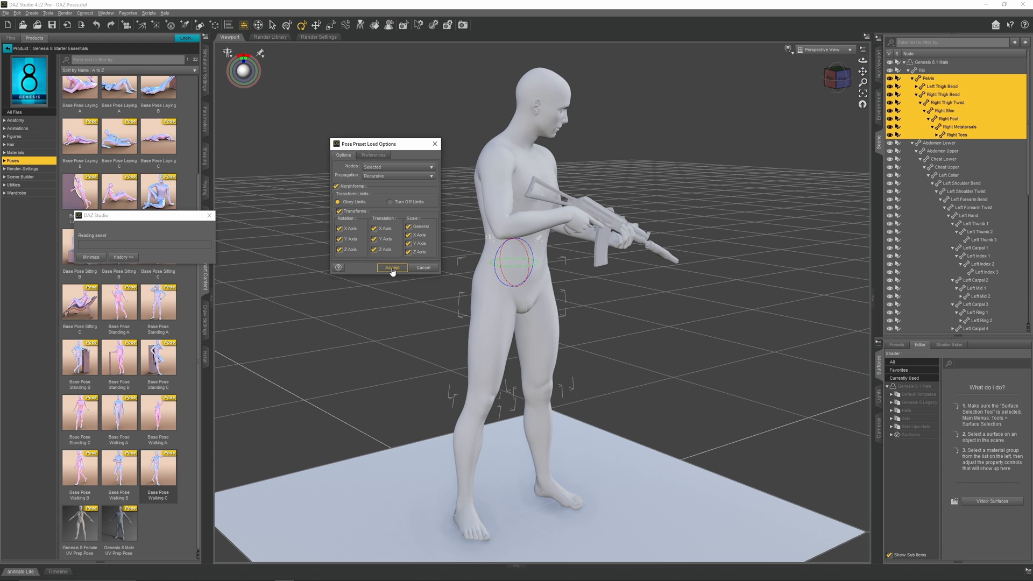
pyautogui.click(391, 267)
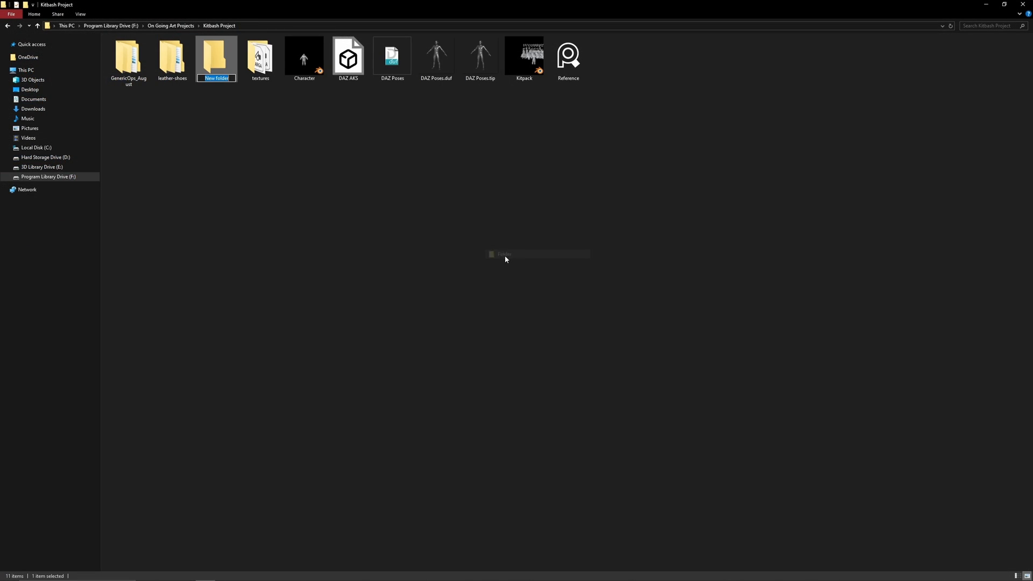
# Step: Name the new folder in the Kitbash Project folder 'Poses'
pyautogui.write('Po')
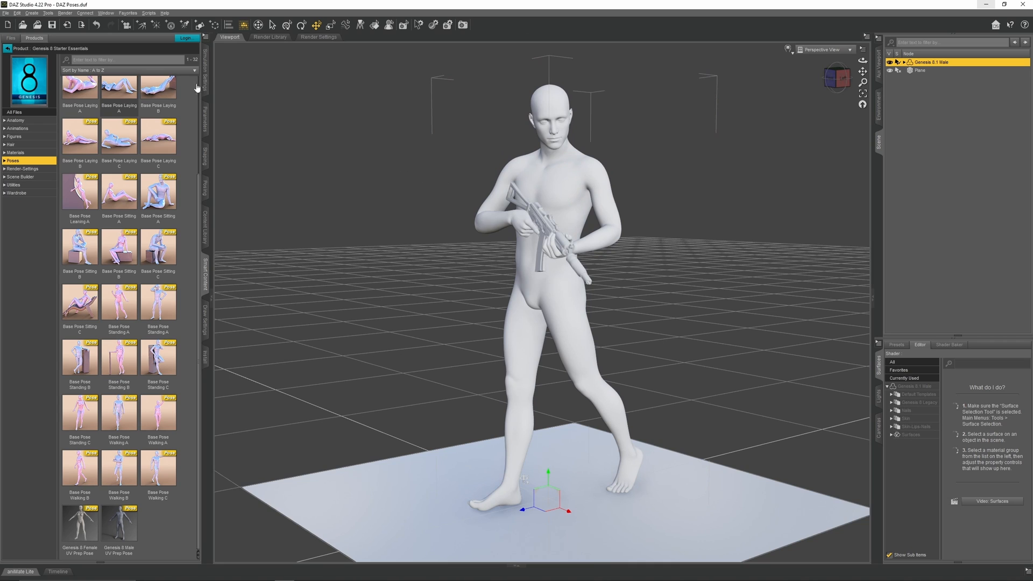
# Step: Save the pose as a Pose Preset named 'Walking P...' in the Poses folder and accept the options
pyautogui.click(7, 9)
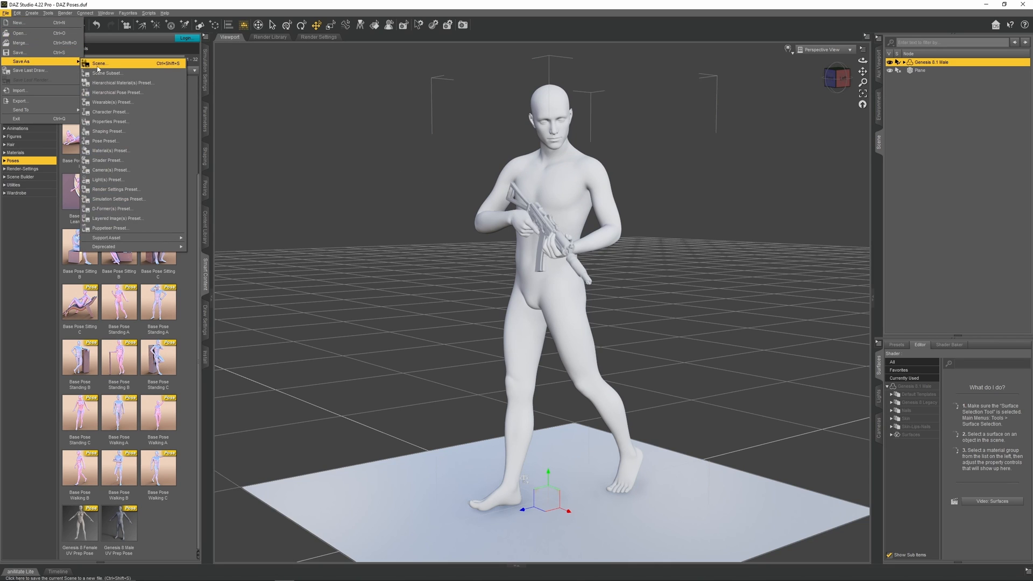
pyautogui.moveTo(105, 145)
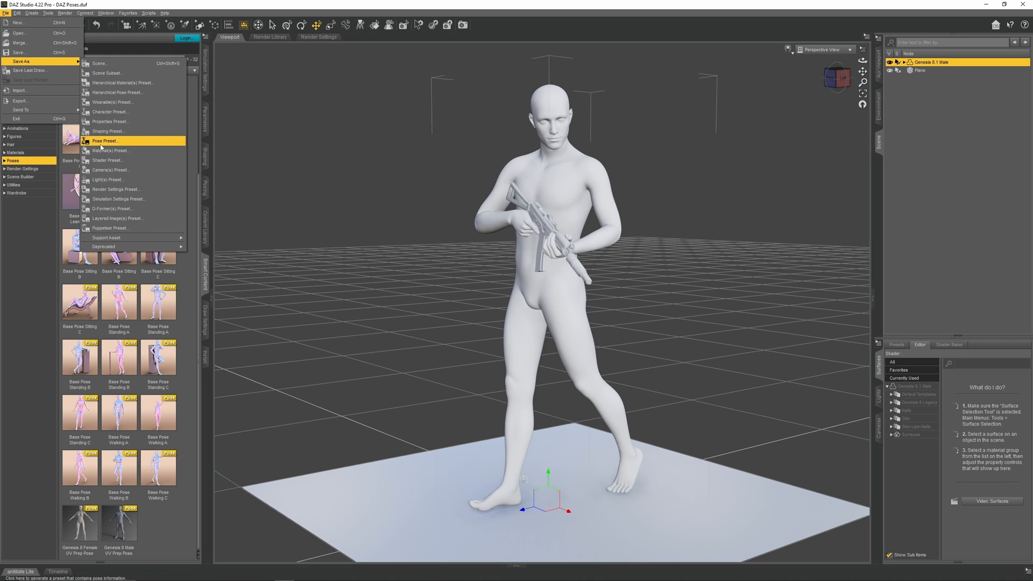
pyautogui.click(105, 140)
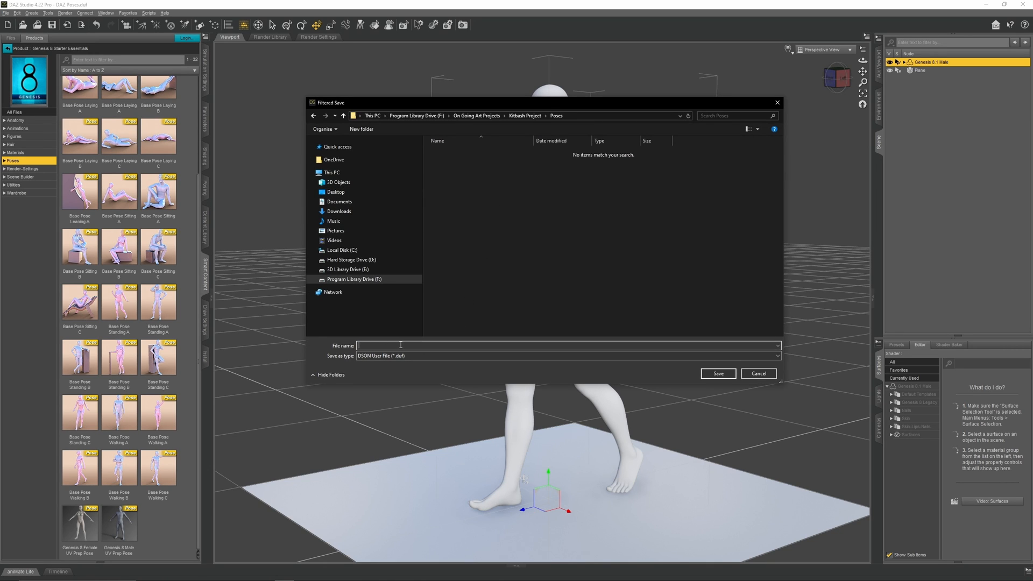
pyautogui.write('Walking P')
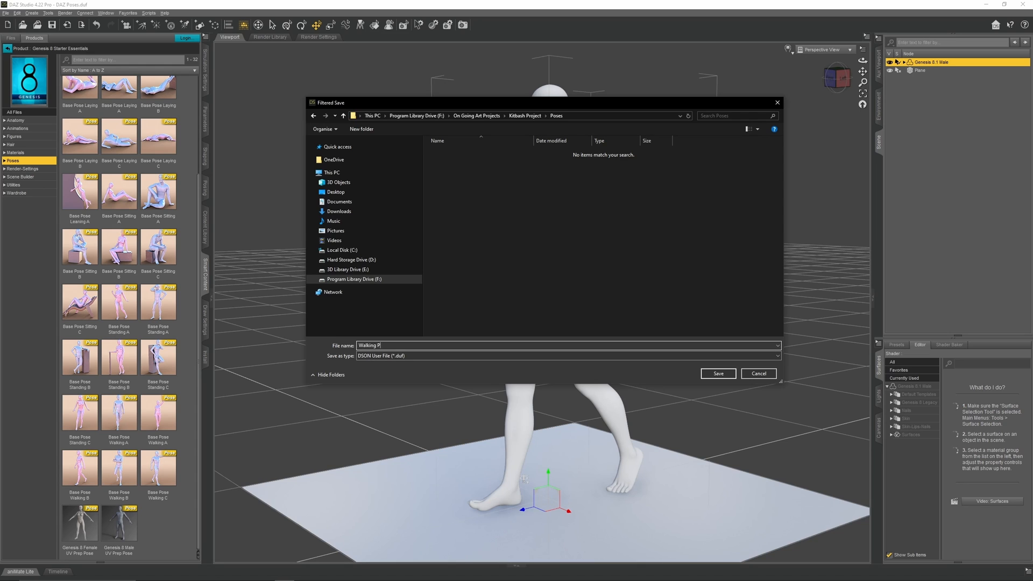
pyautogui.click(719, 373)
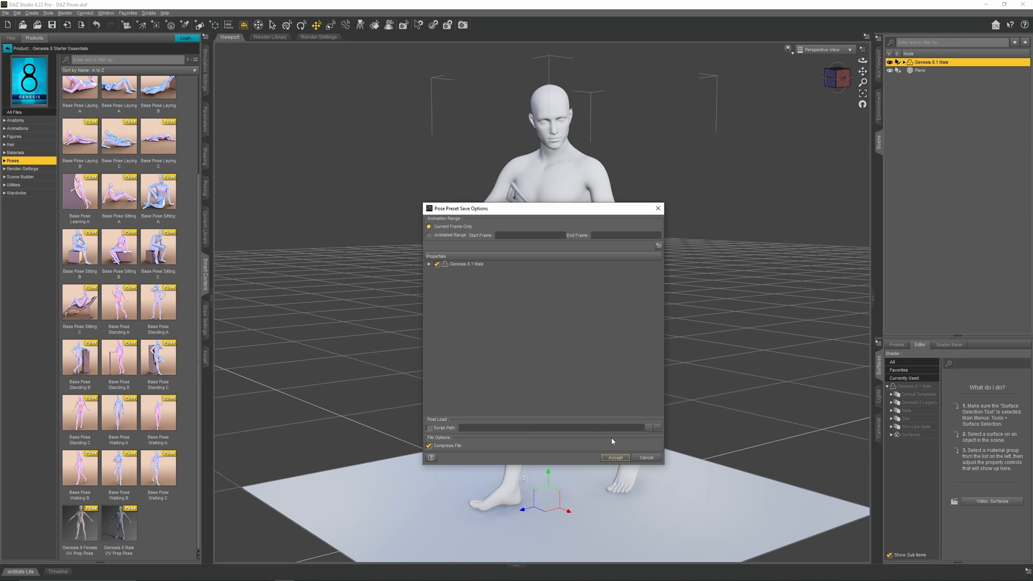
pyautogui.click(615, 458)
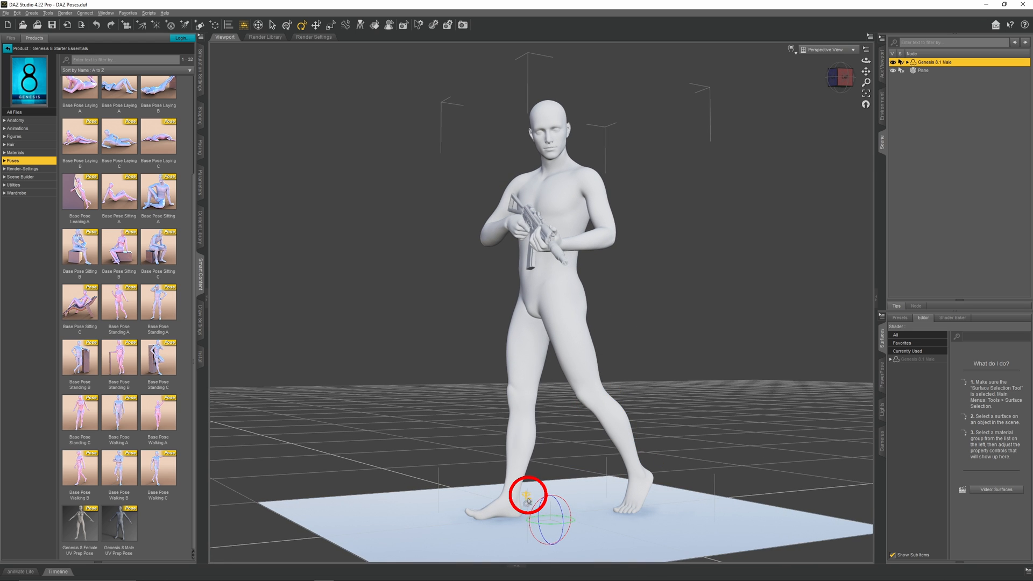
# Step: Restore the figure's default pose via Restore Selected Item(s) Pose
pyautogui.rightClick(528, 500)
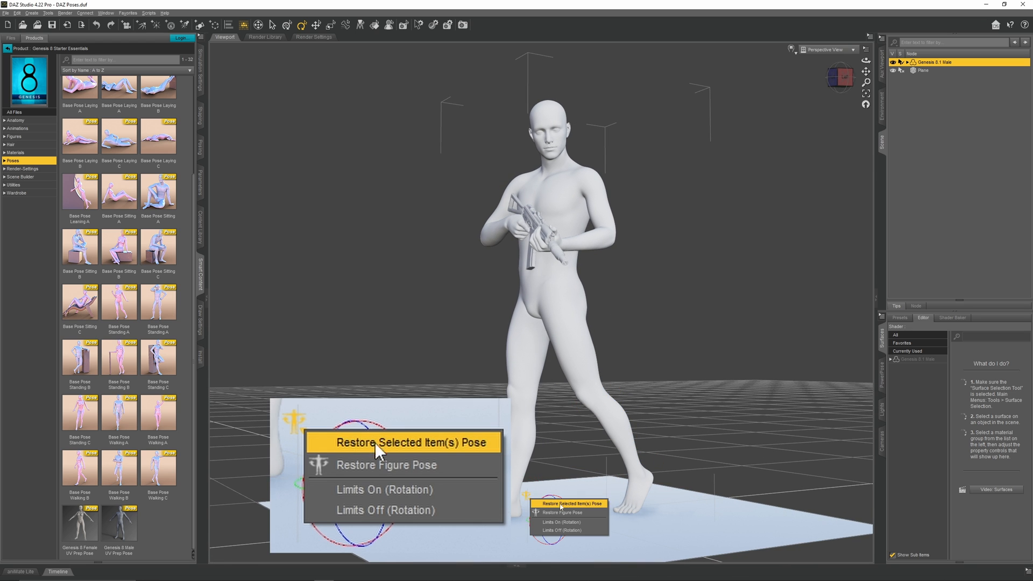
pyautogui.click(415, 442)
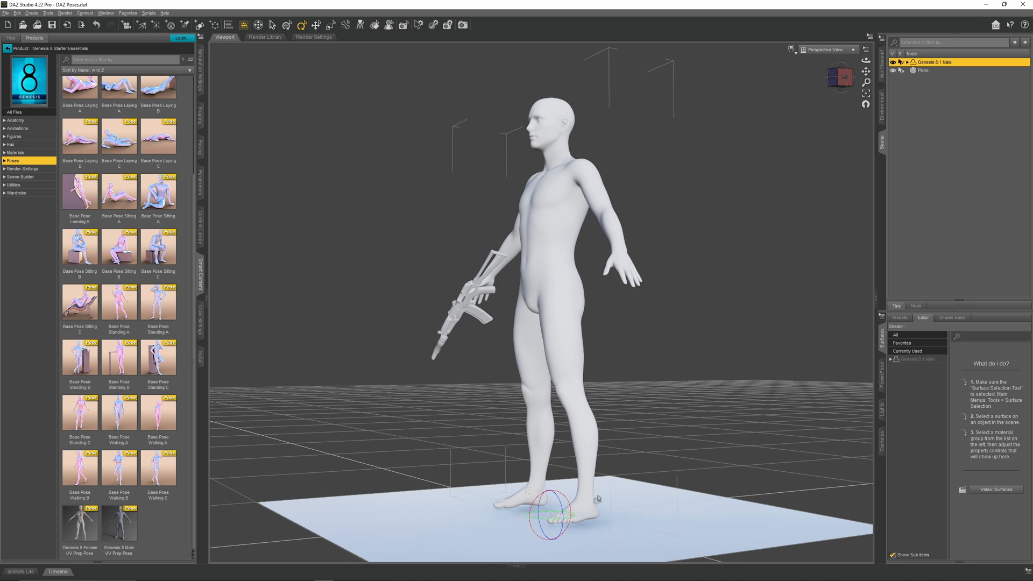